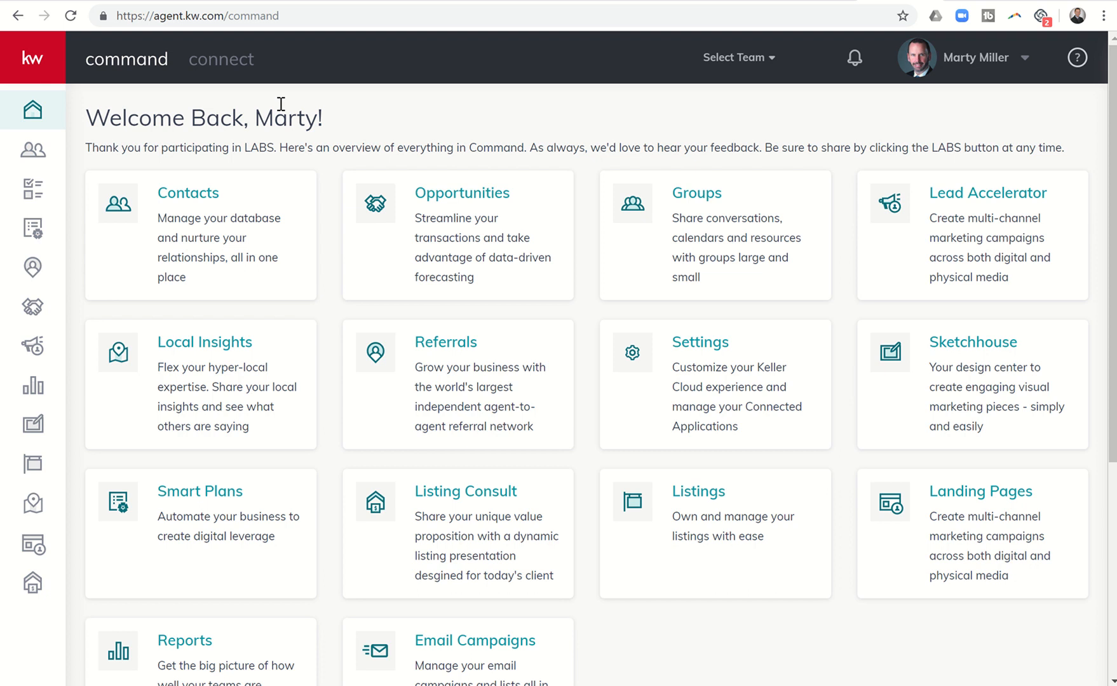
mouse_move(377, 92)
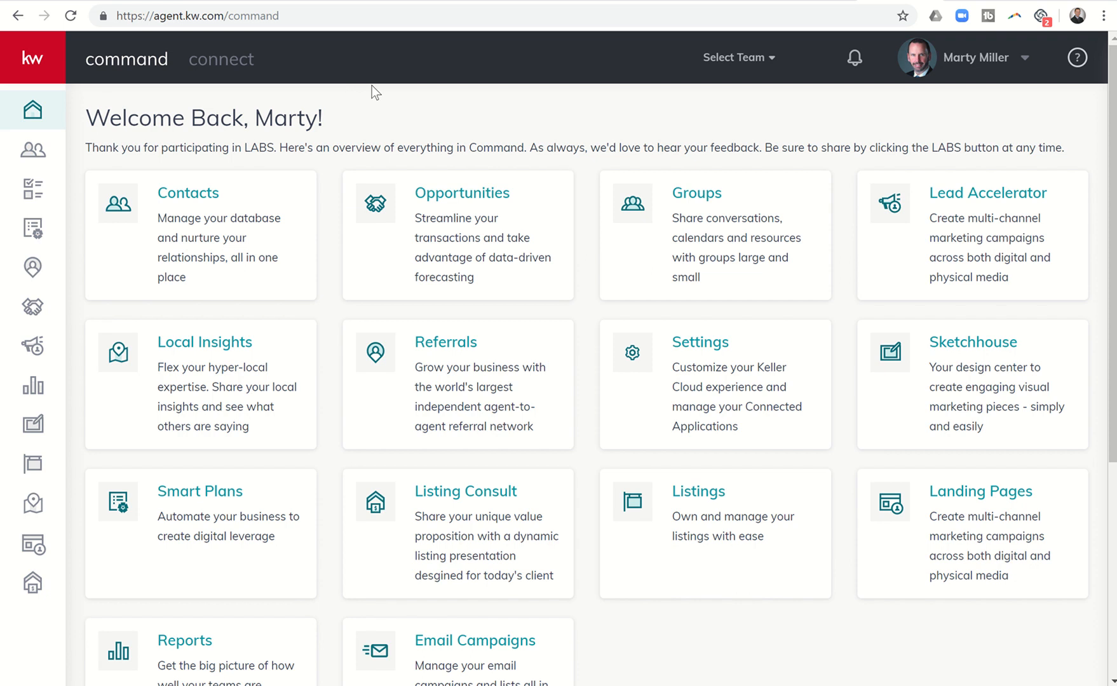
mouse_move(425, 98)
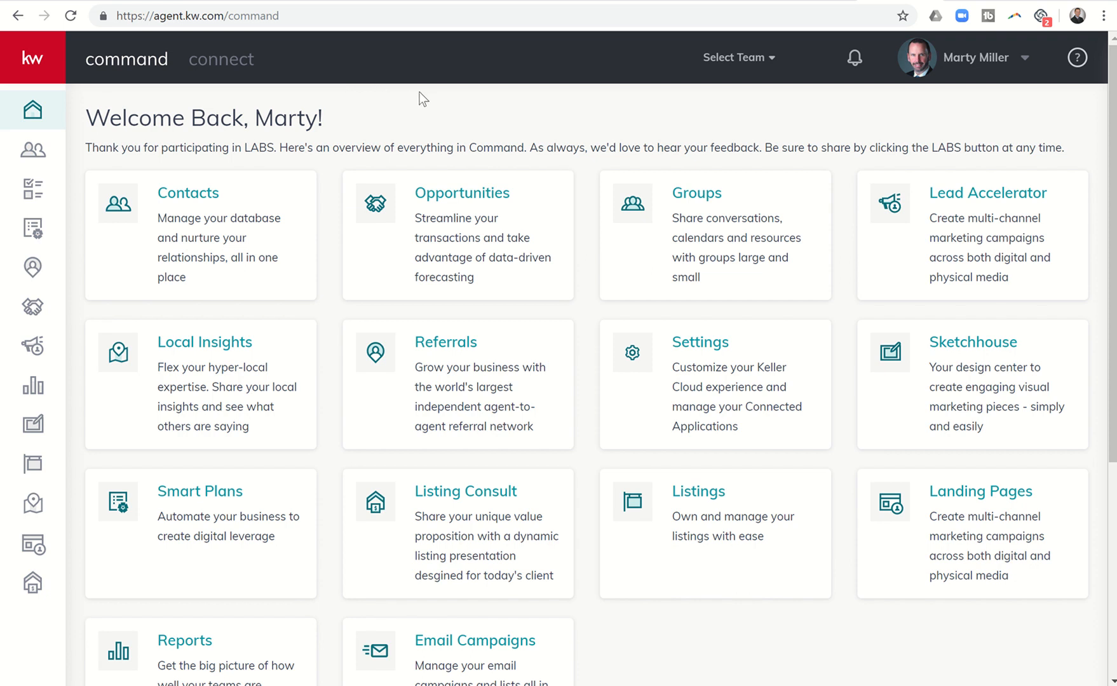
mouse_move(89, 66)
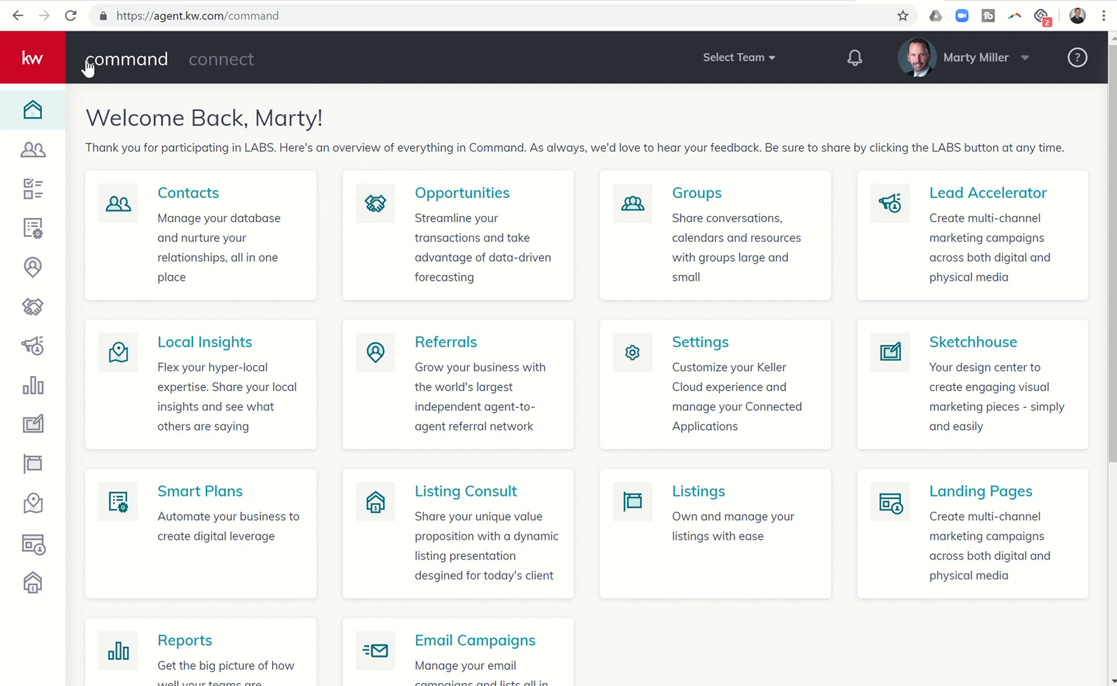
mouse_move(335, 73)
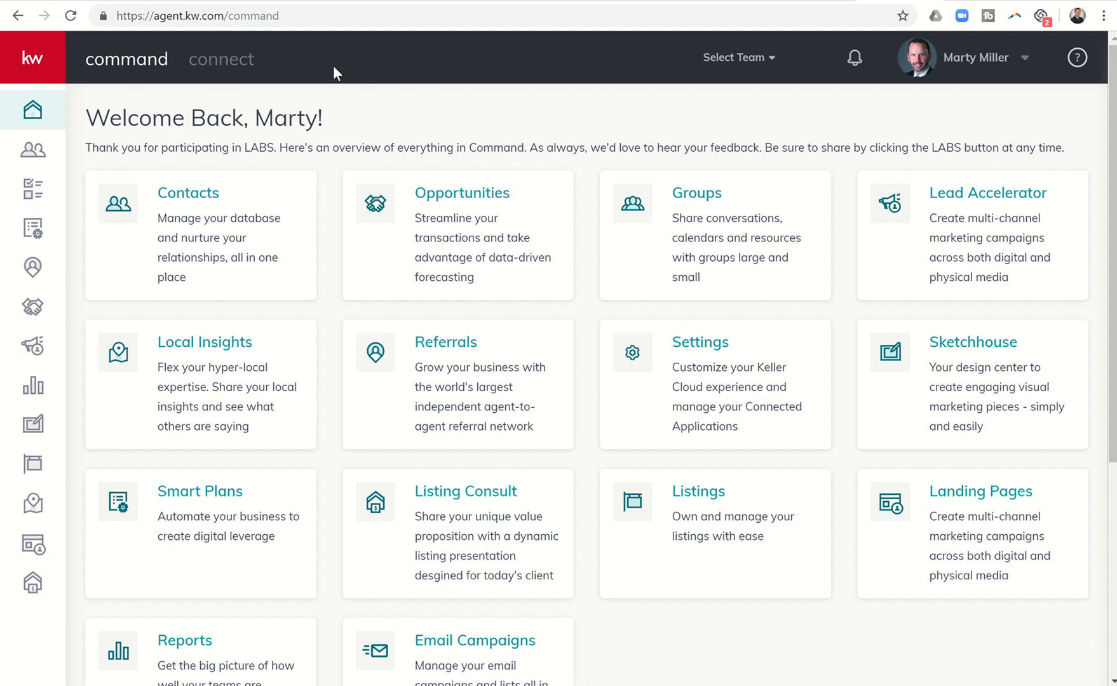
mouse_move(540, 59)
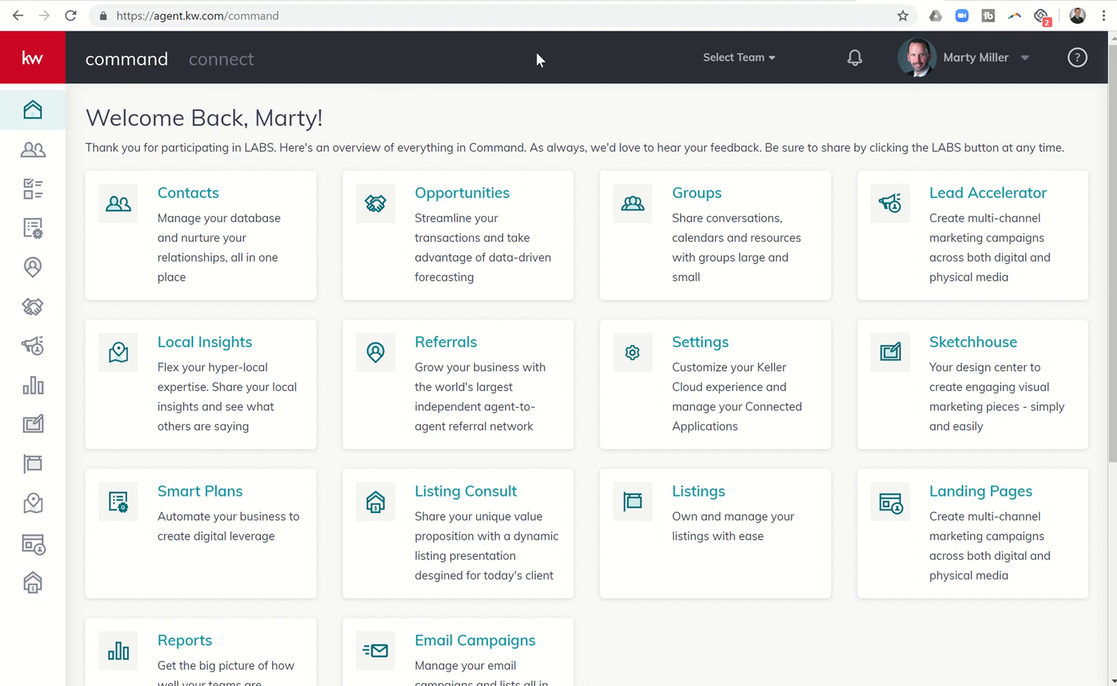
mouse_move(631, 93)
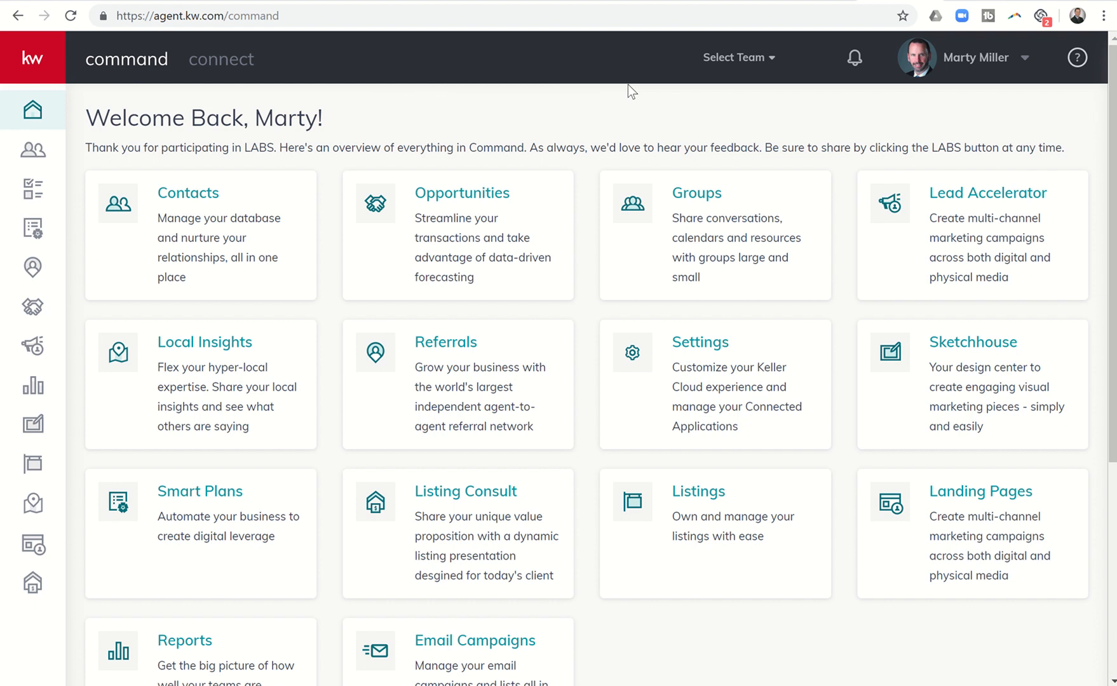
mouse_move(894, 683)
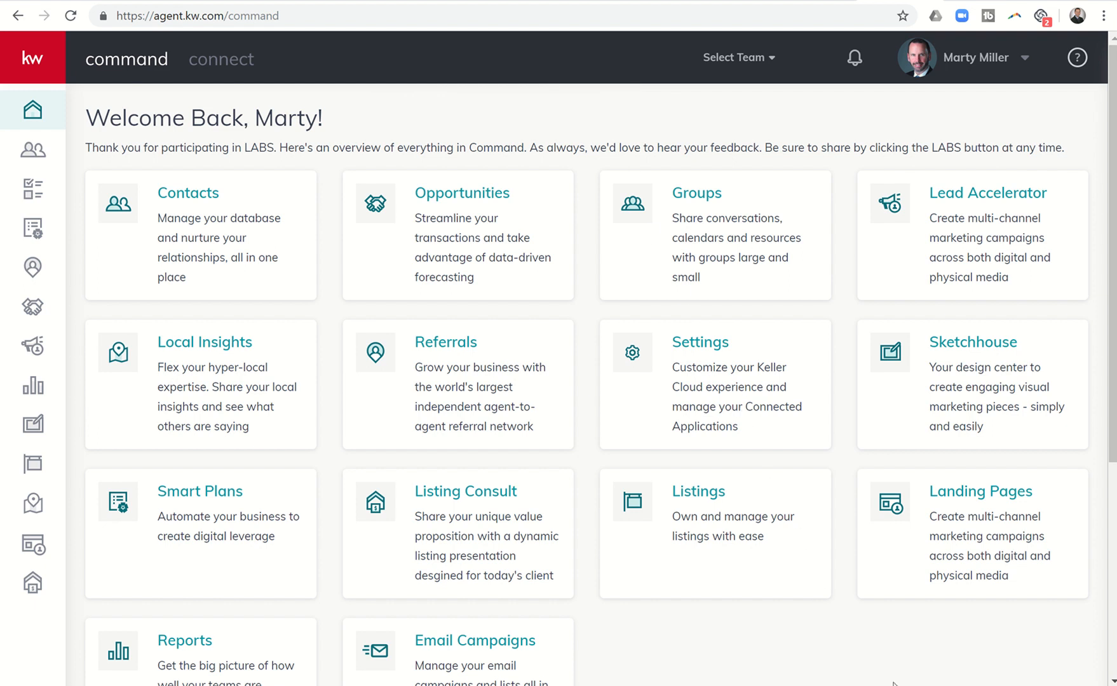
mouse_move(960, 664)
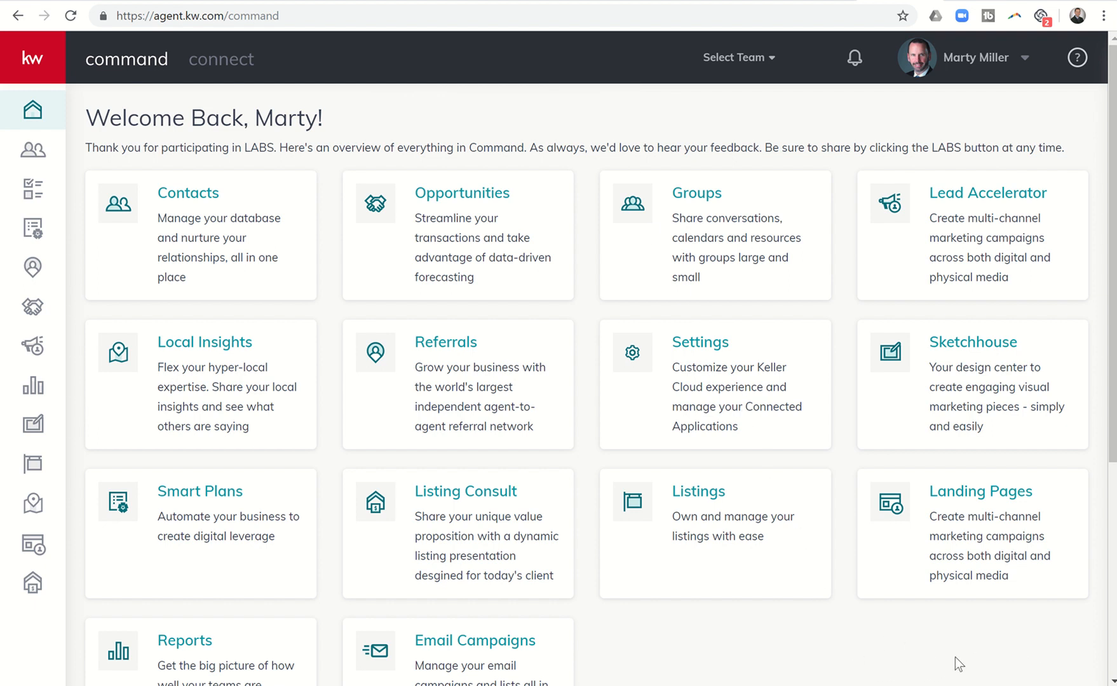
mouse_move(866, 656)
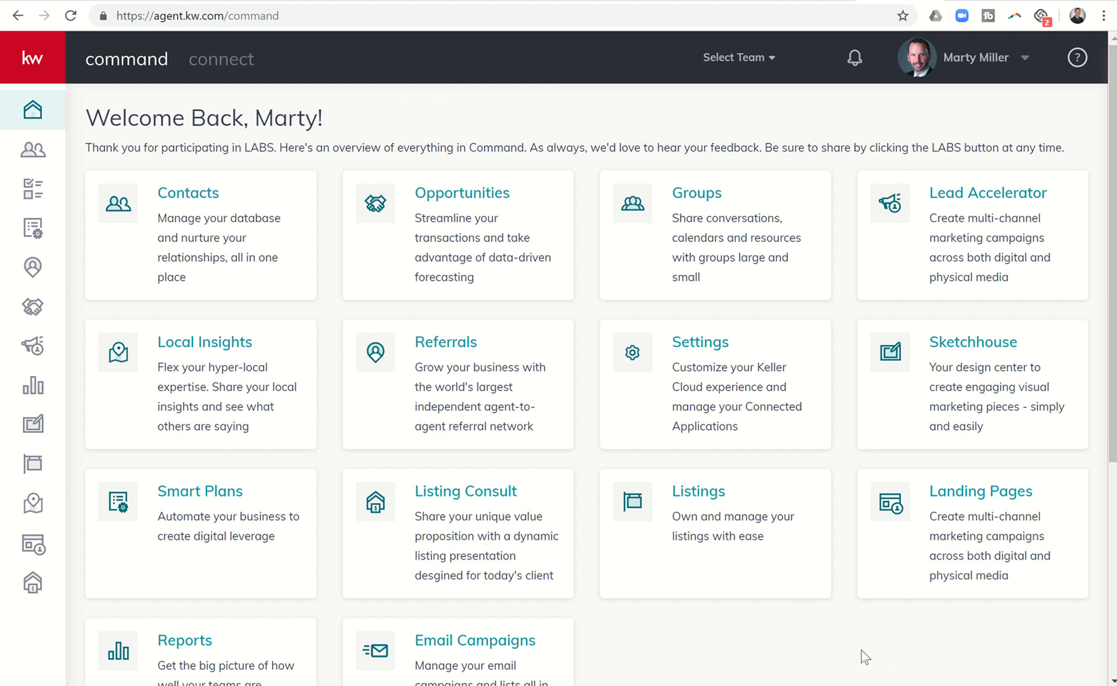
mouse_move(1055, 660)
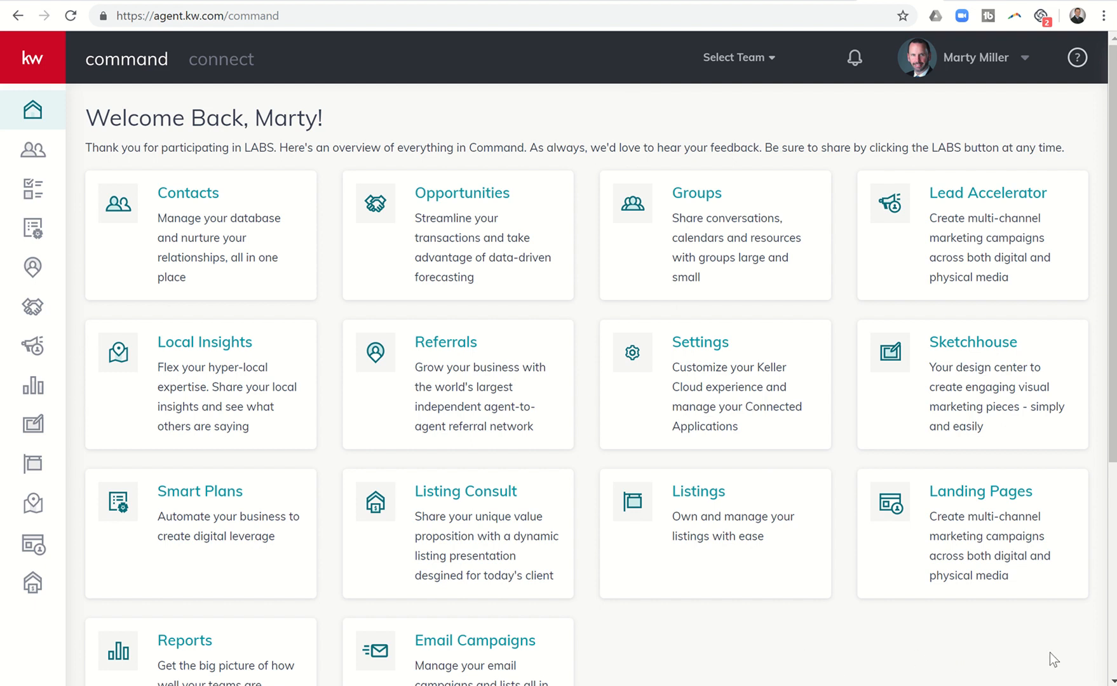
mouse_move(1101, 110)
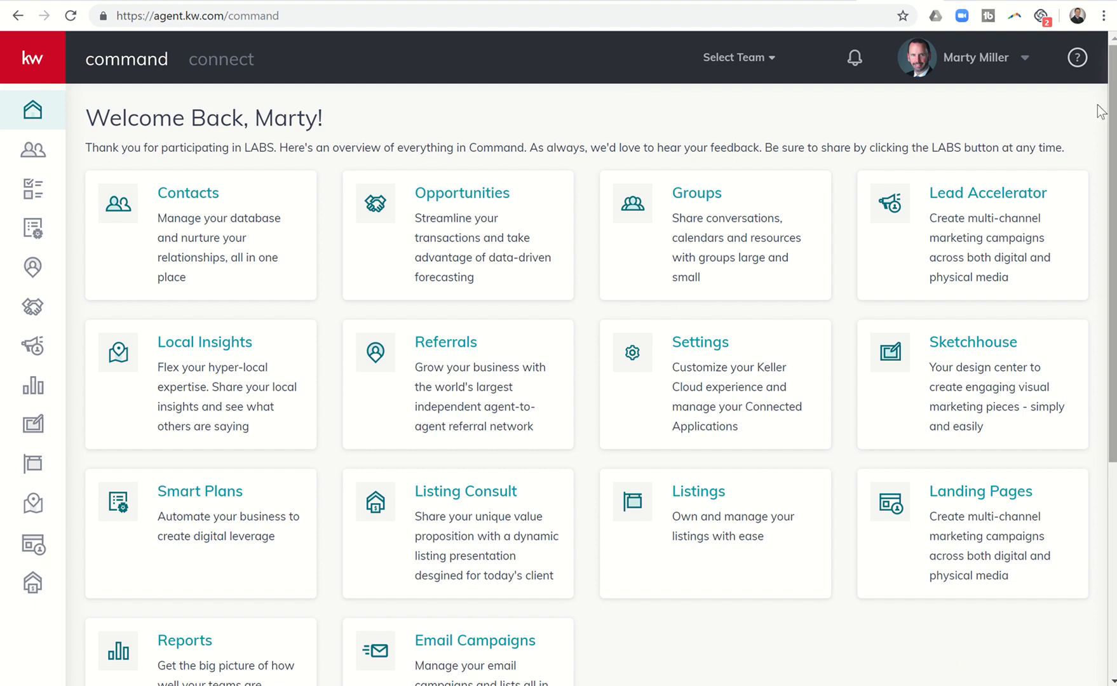
Glance at the help panel, then open AA Seller's contact record from the Contacts list
click(1077, 58)
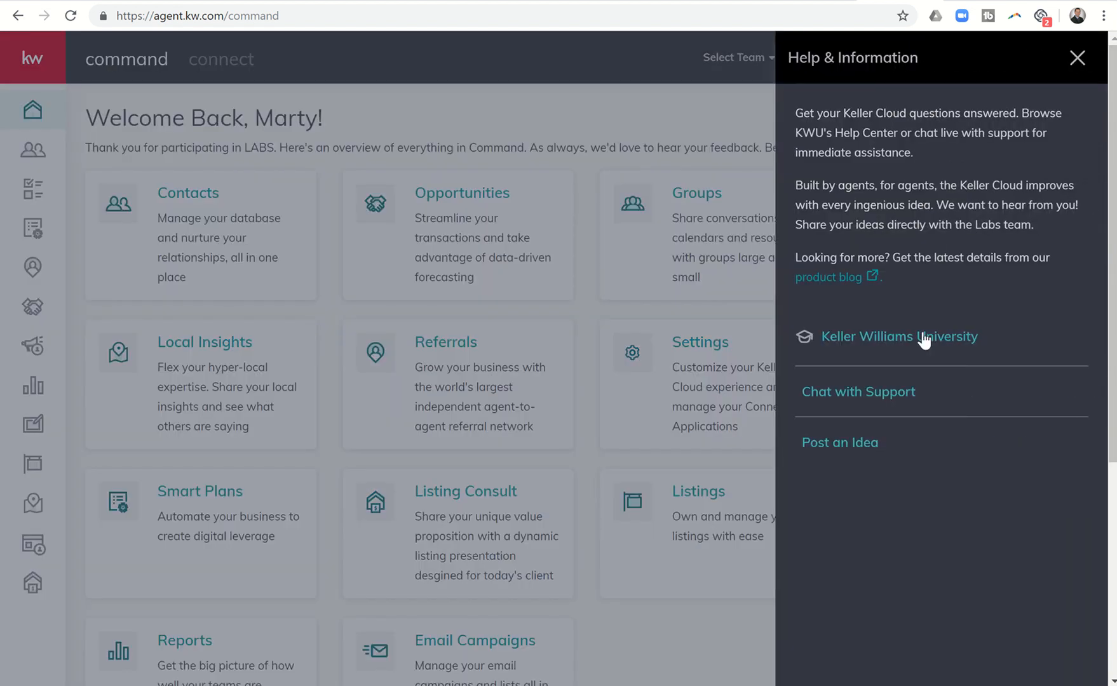
mouse_move(895, 403)
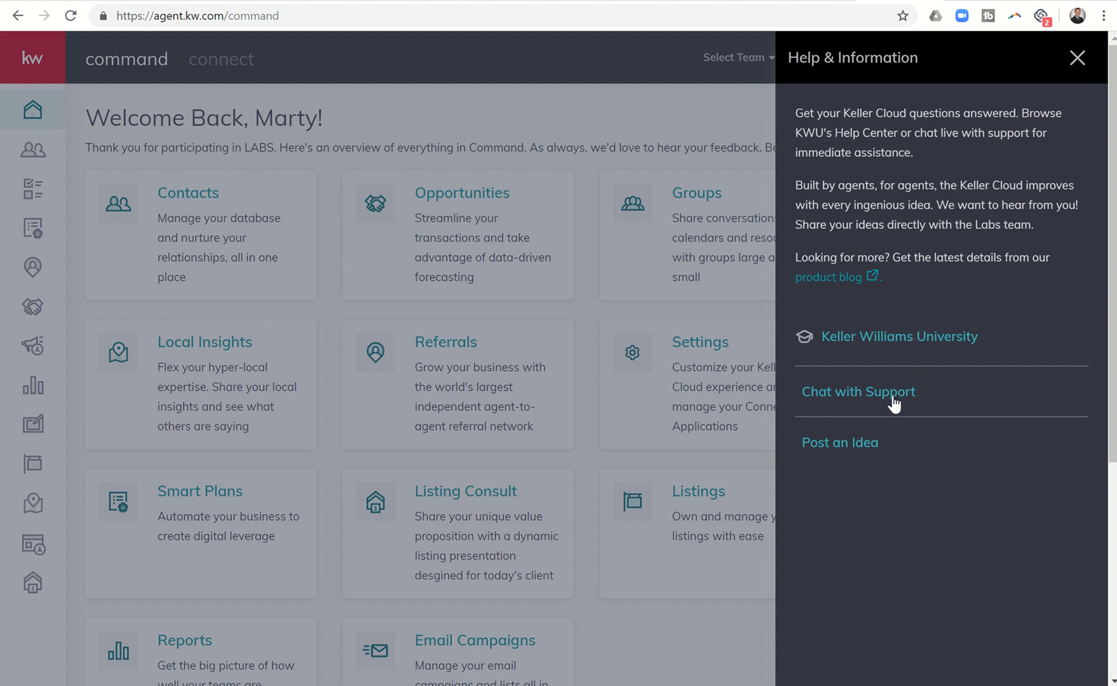
mouse_move(821, 447)
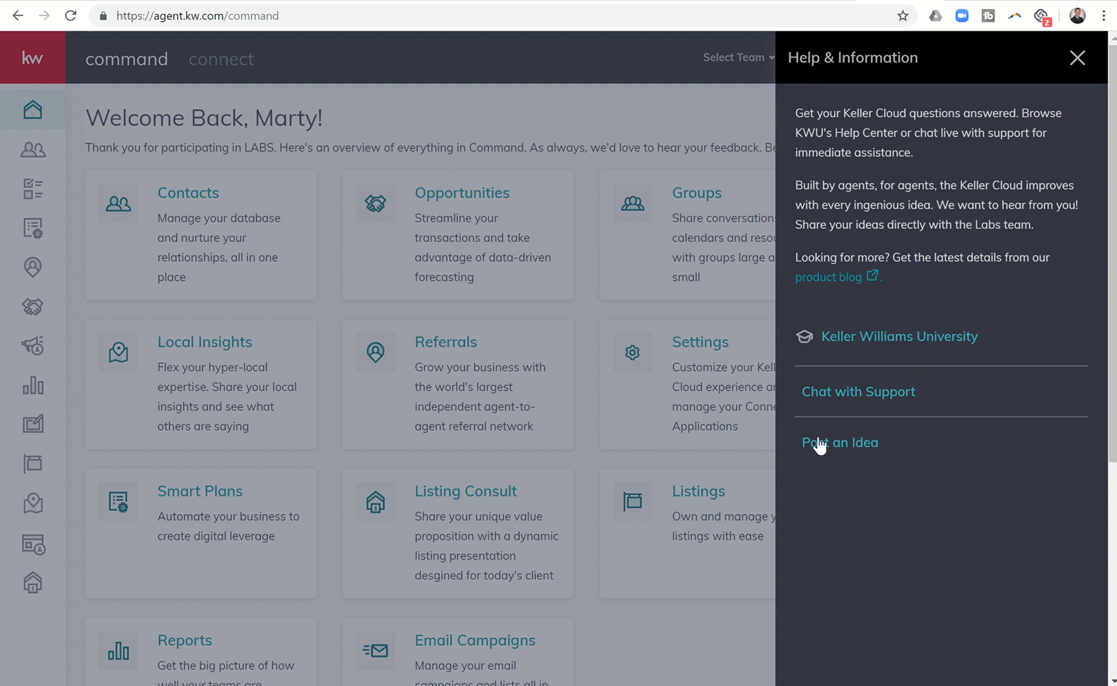
mouse_move(842, 447)
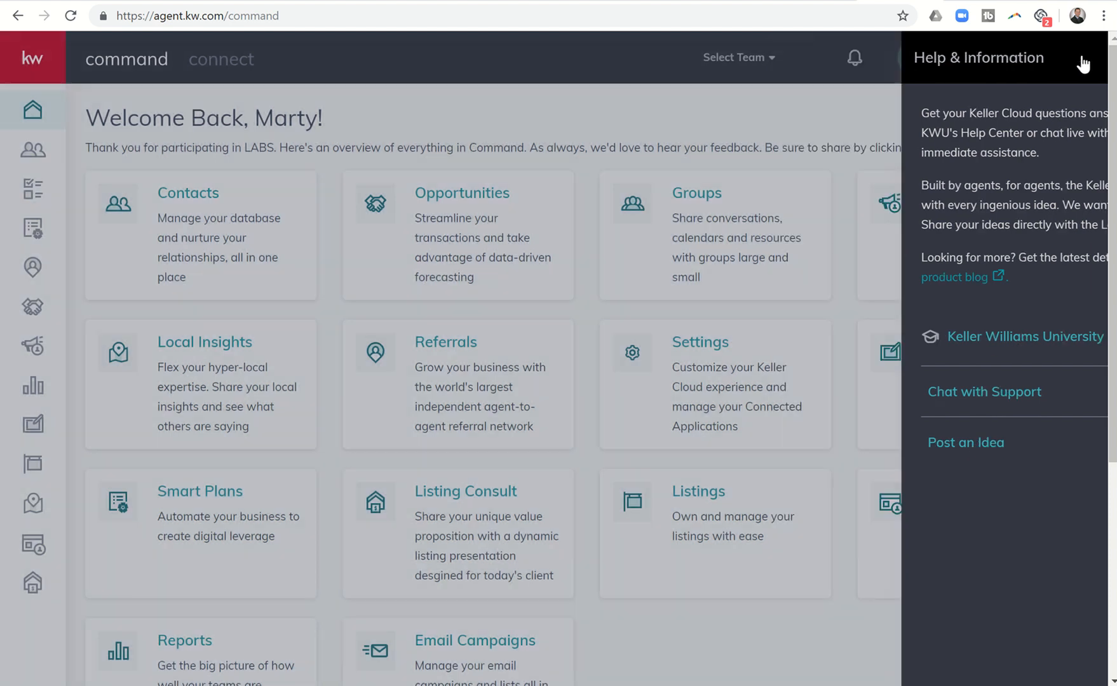
click(1078, 57)
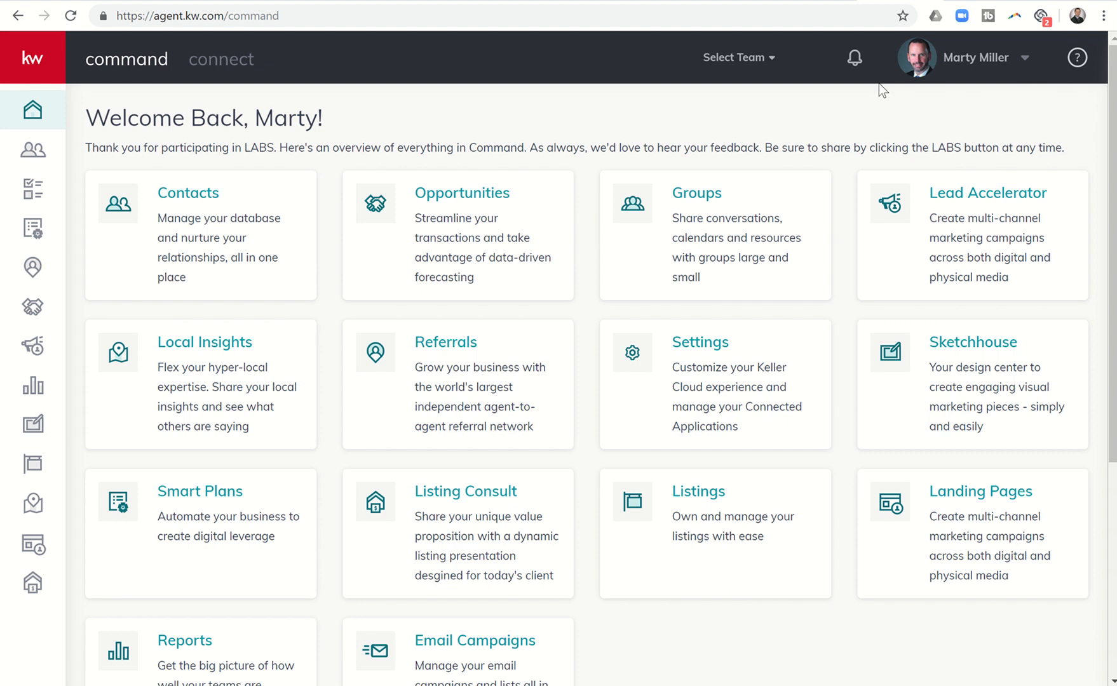
mouse_move(592, 109)
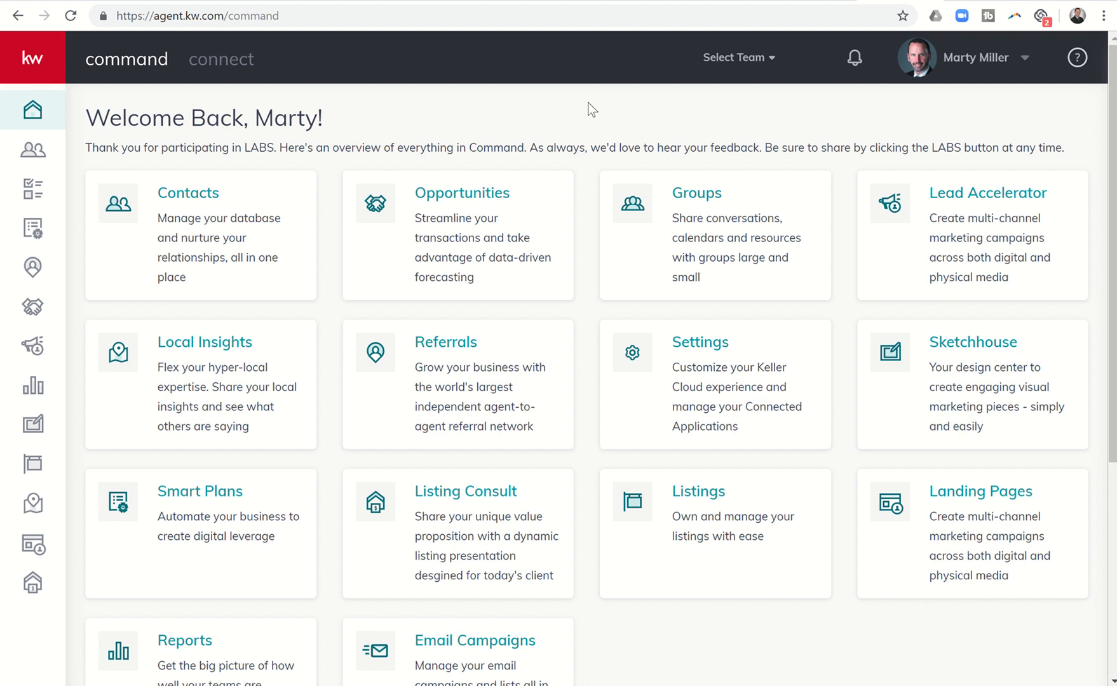
mouse_move(464, 121)
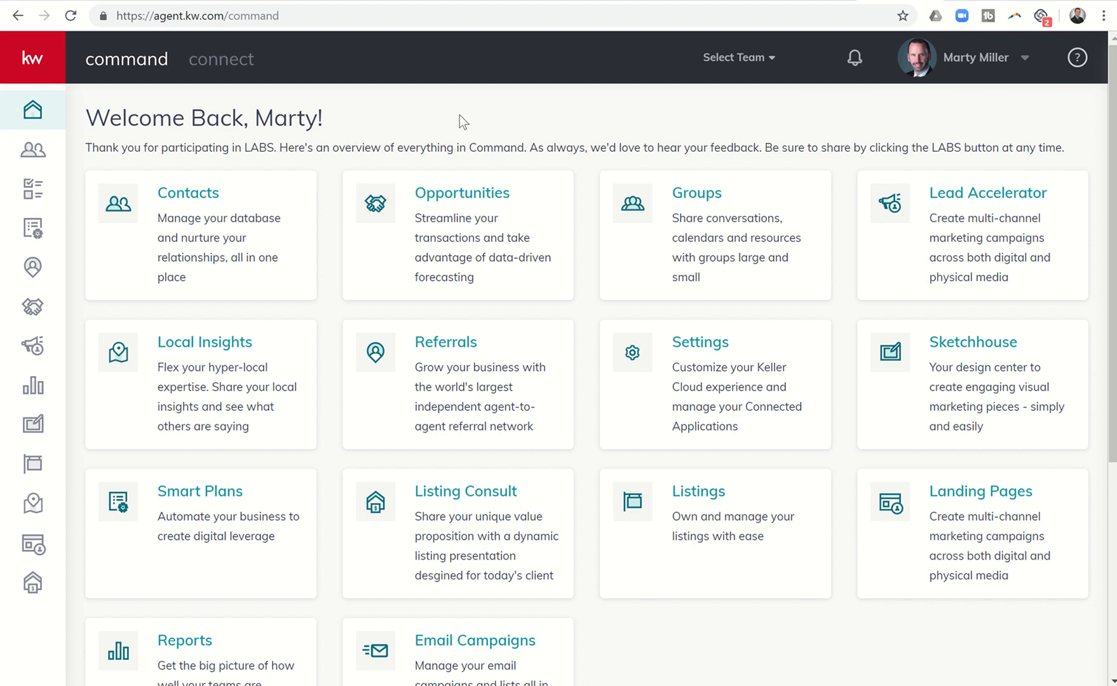
mouse_move(432, 153)
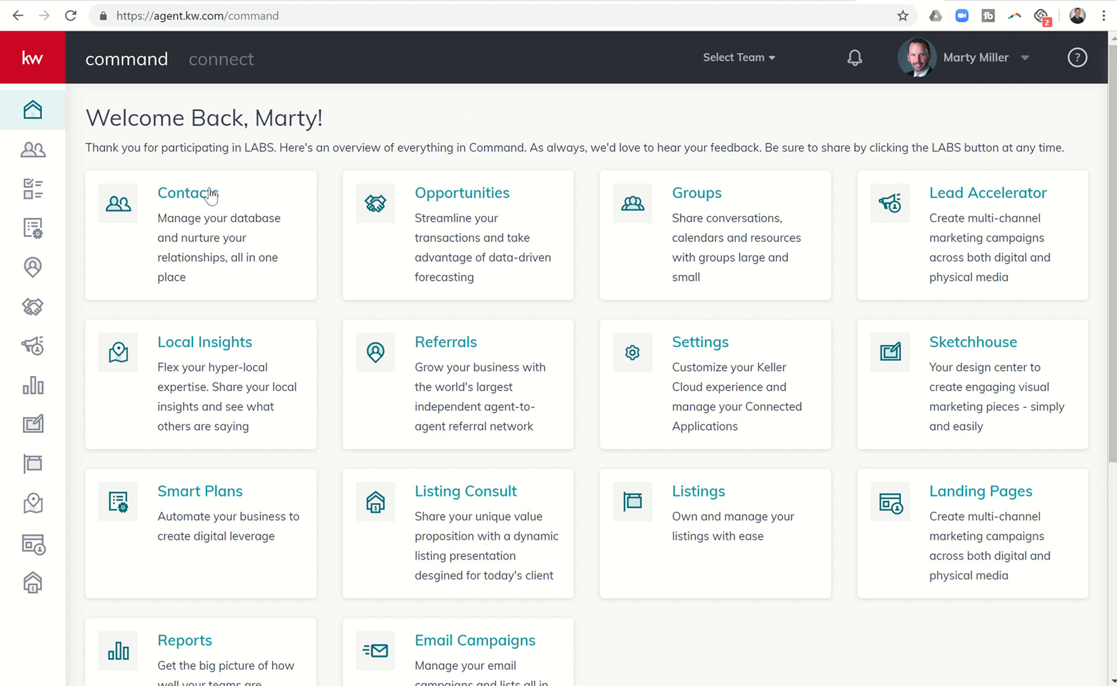
click(188, 192)
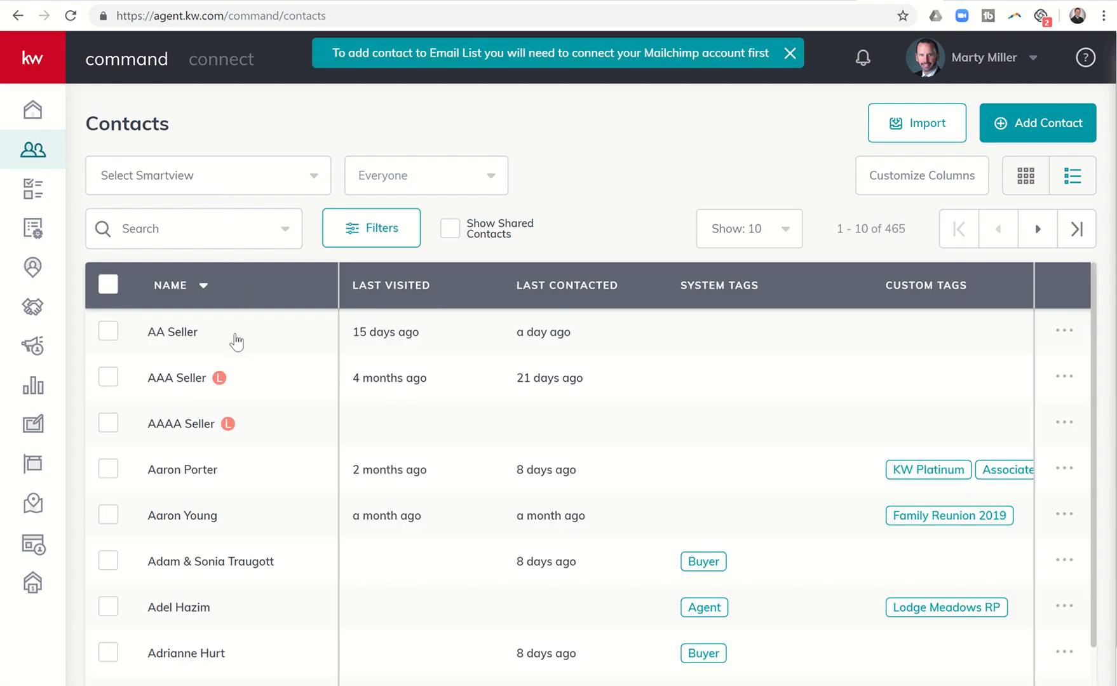
click(172, 332)
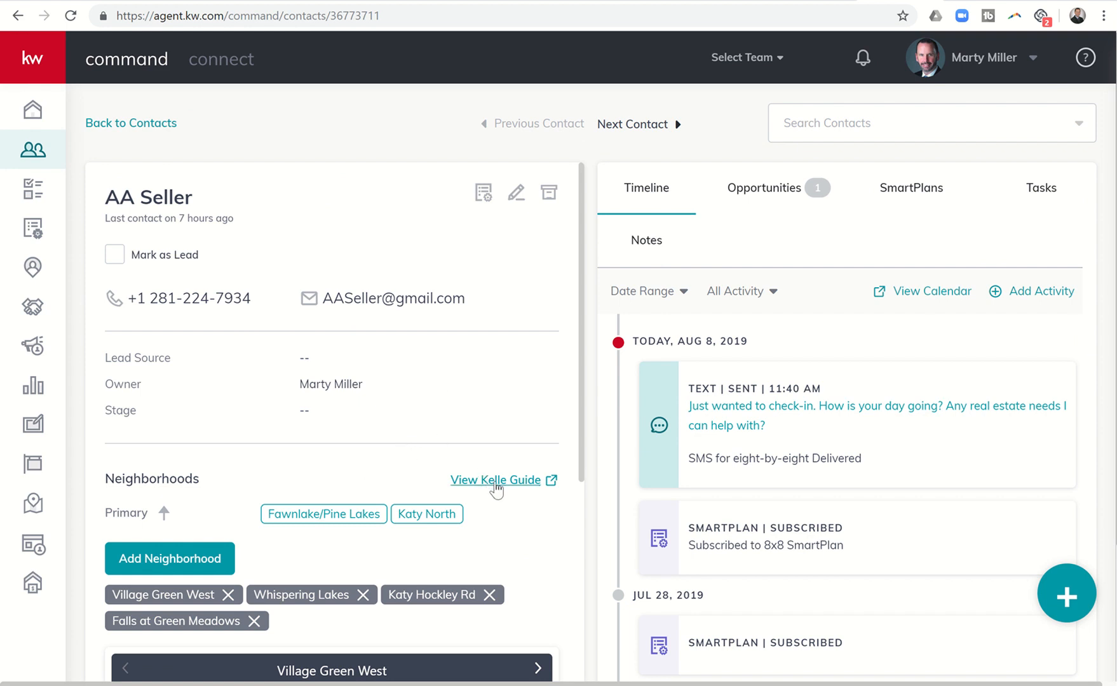
mouse_move(791, 329)
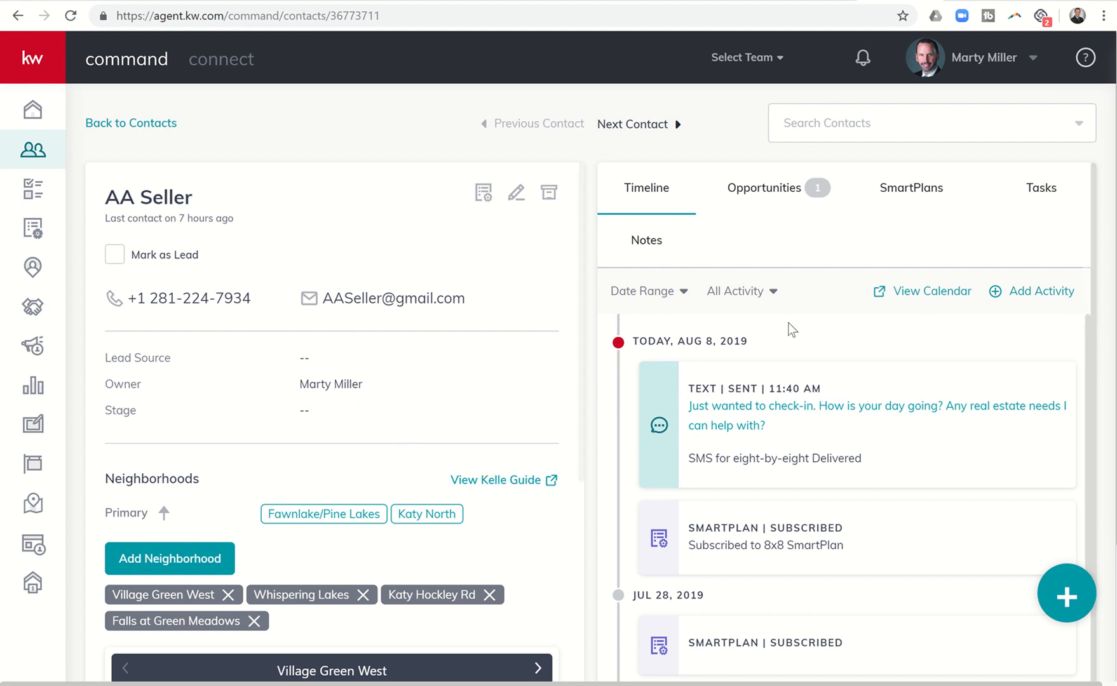
Show AA Seller's SmartPlans tab and browse the Add to SmartPlan list without adding one
click(911, 186)
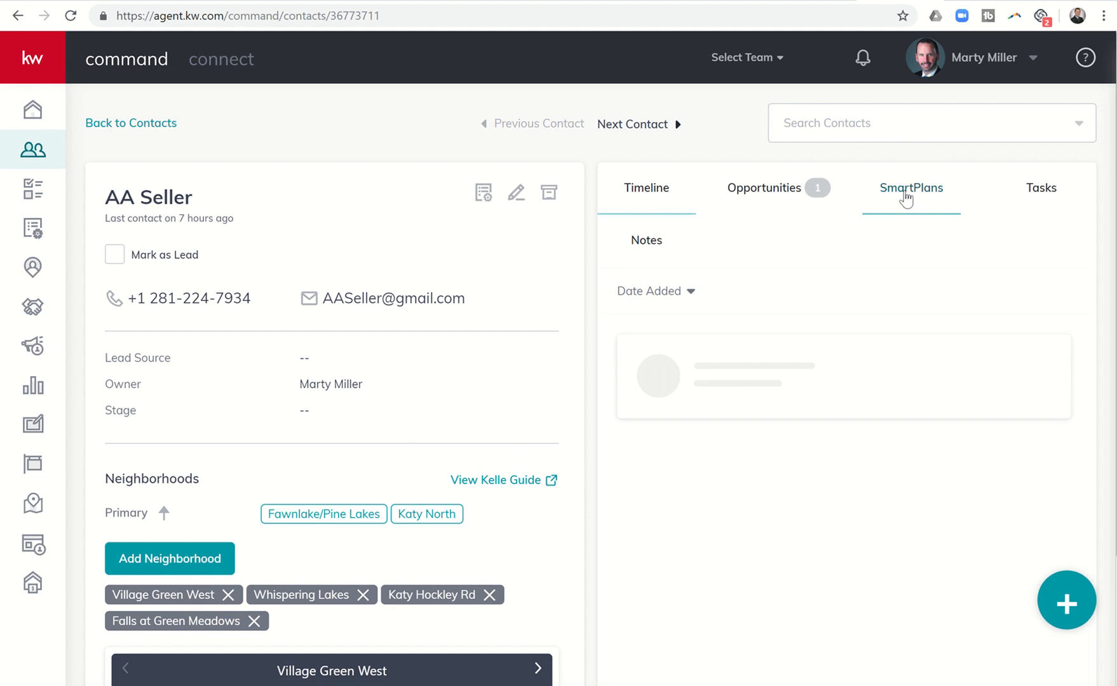
click(910, 188)
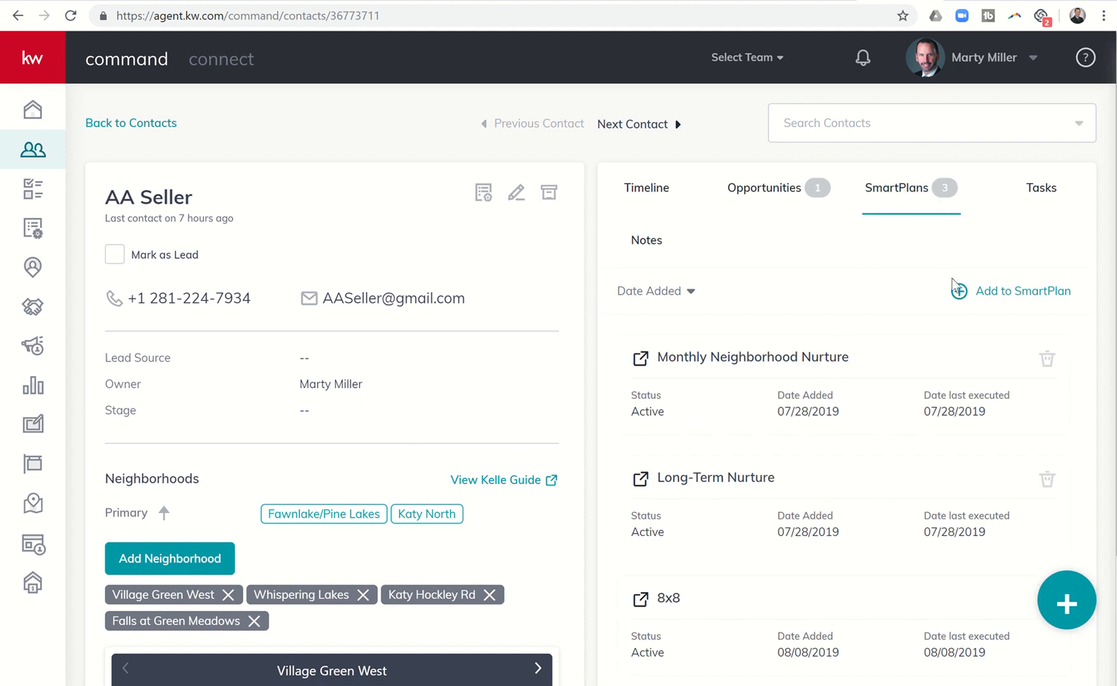
click(1021, 289)
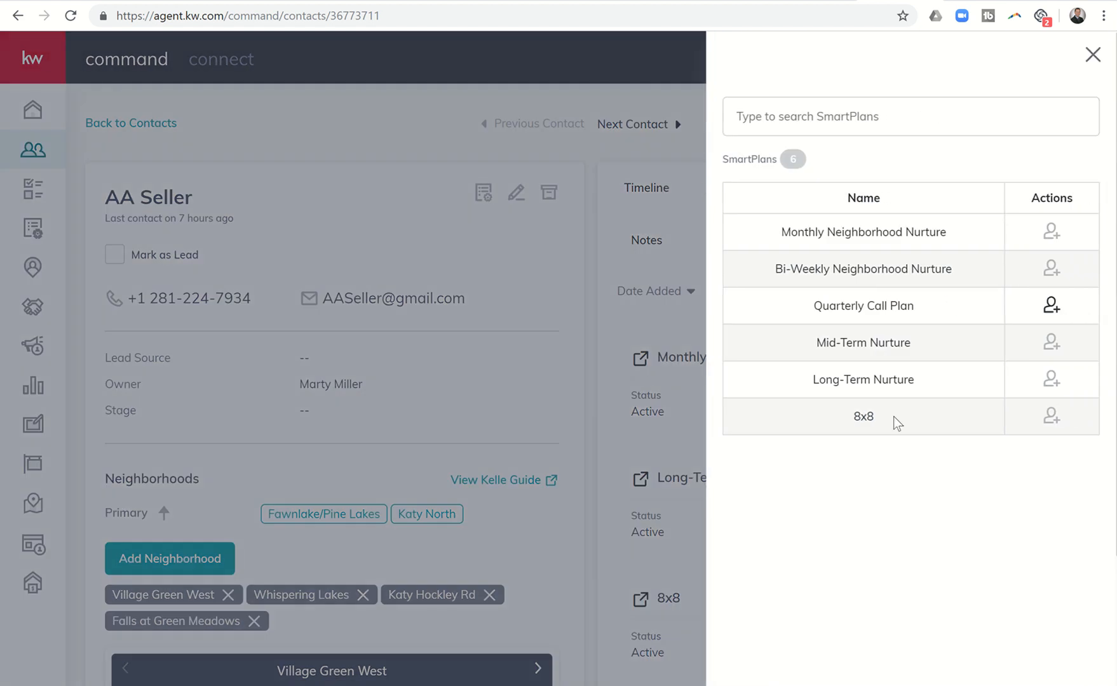
mouse_move(913, 372)
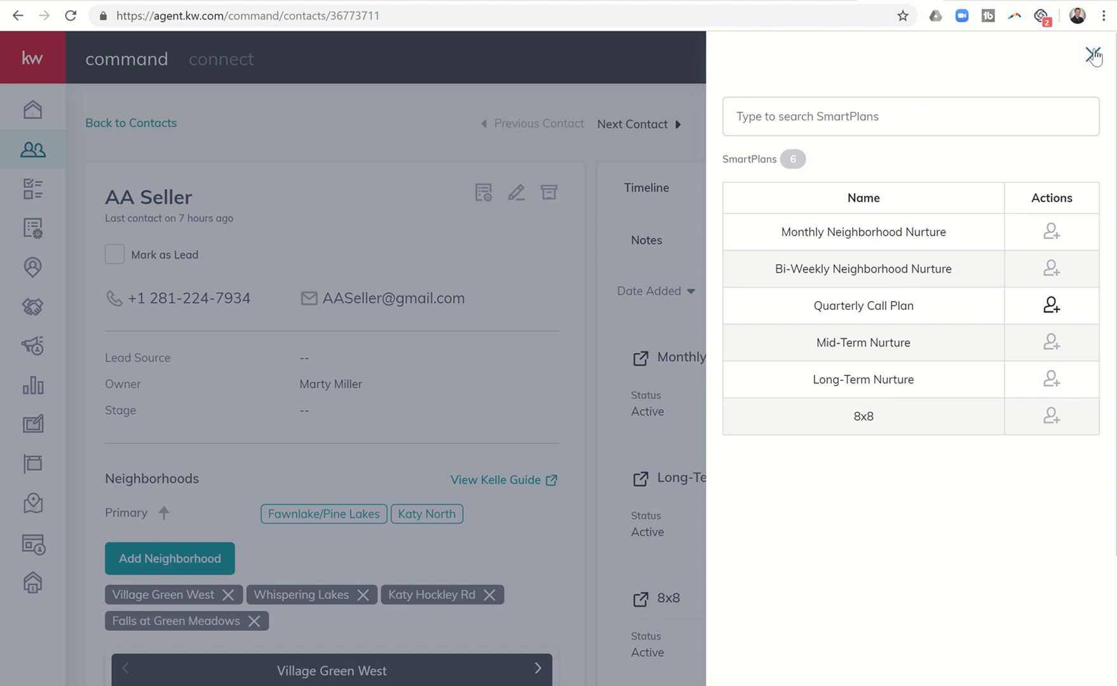
mouse_move(896, 425)
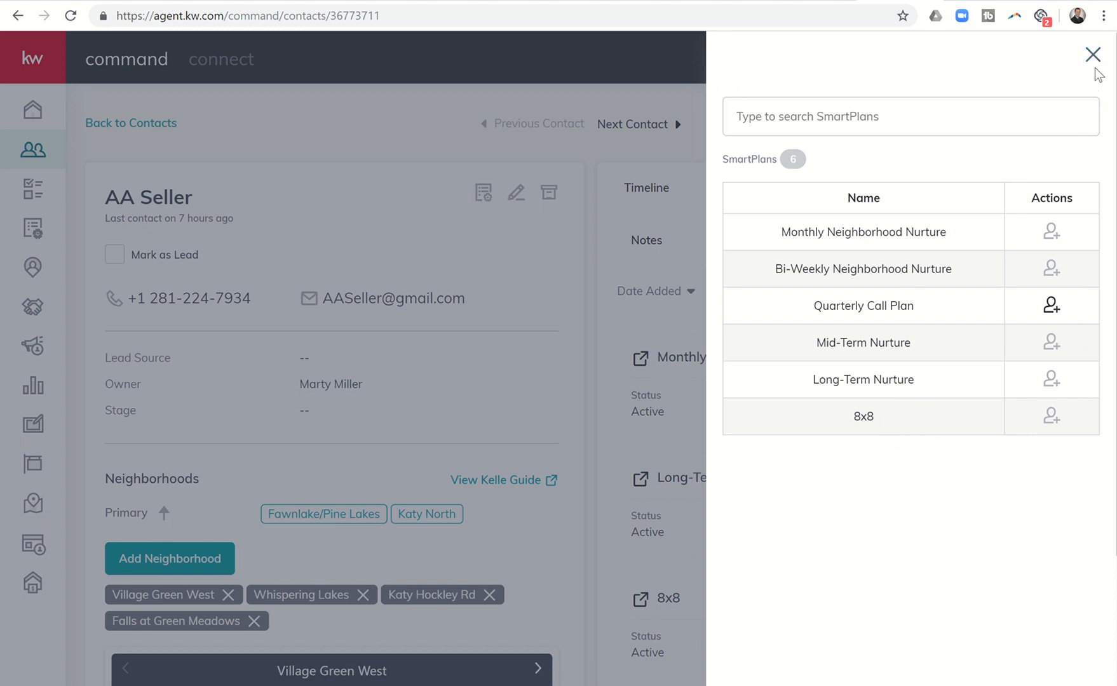
click(1093, 55)
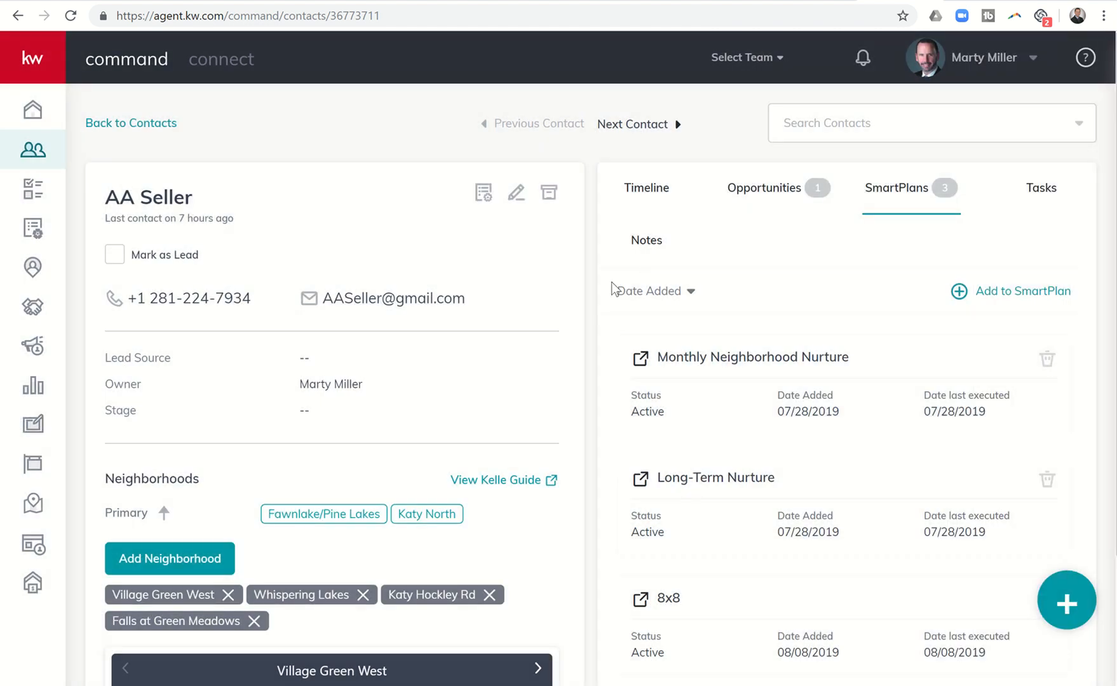
mouse_move(513, 492)
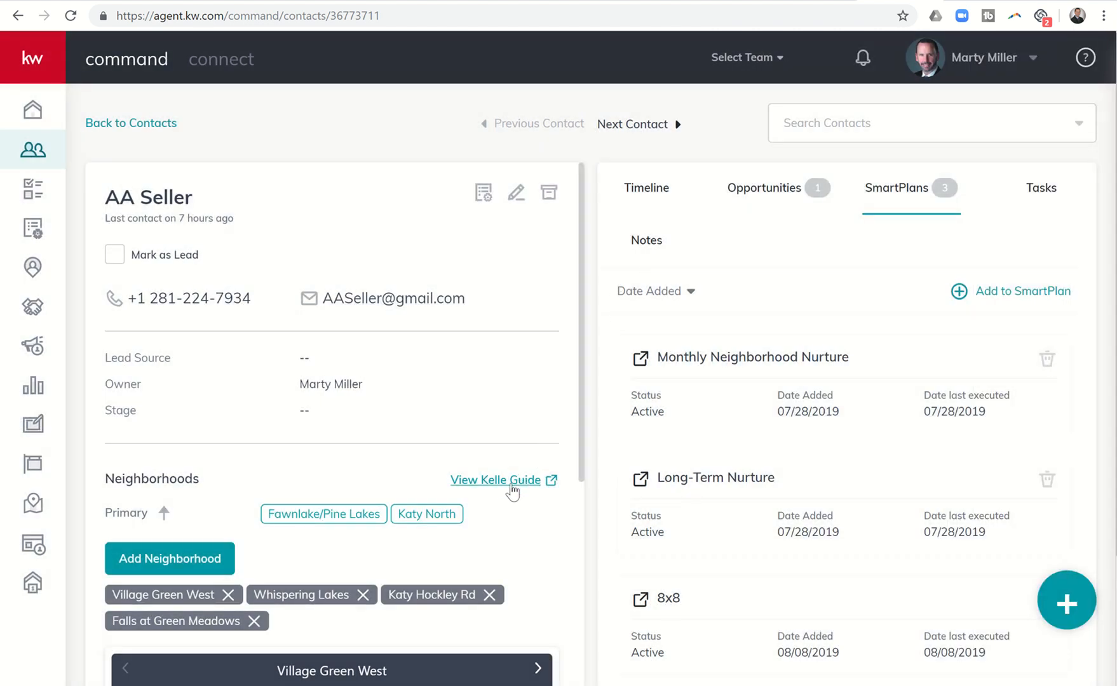
Launch the SmartPlans setup guide and begin Configure Your Landing Page
click(496, 479)
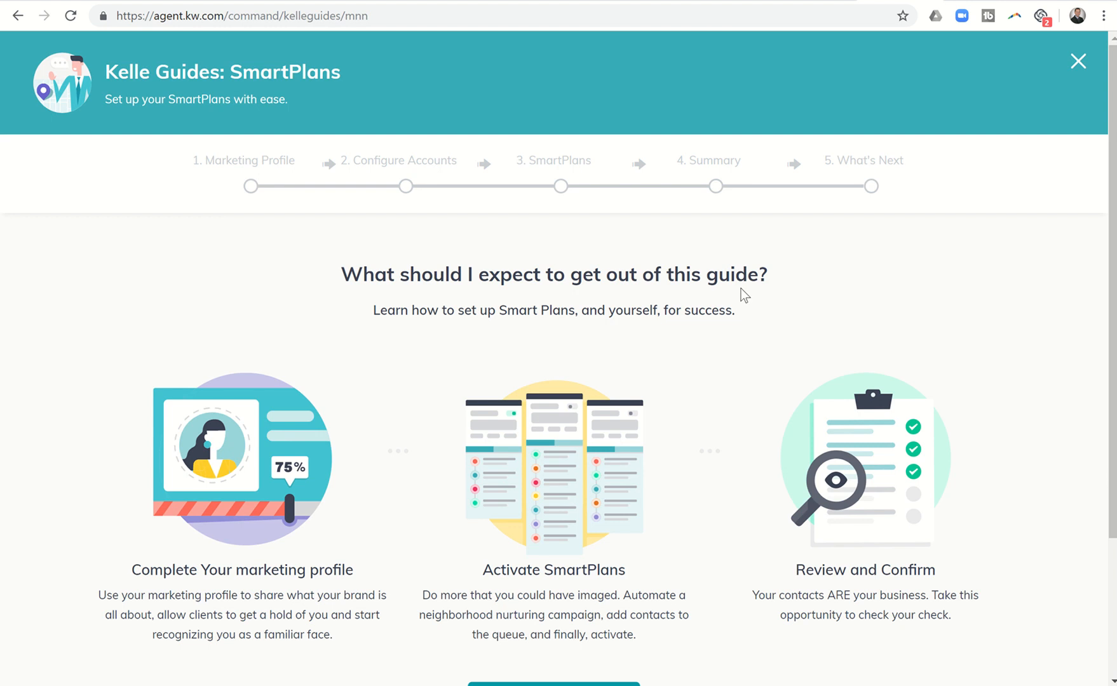
scroll(down, 3)
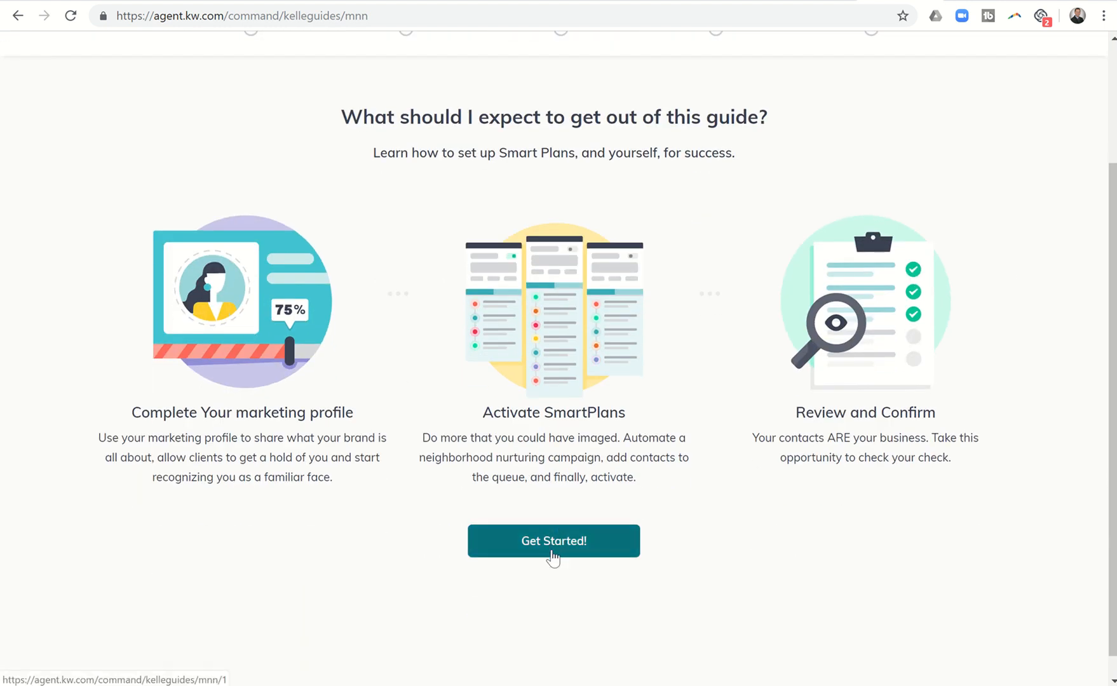
click(554, 541)
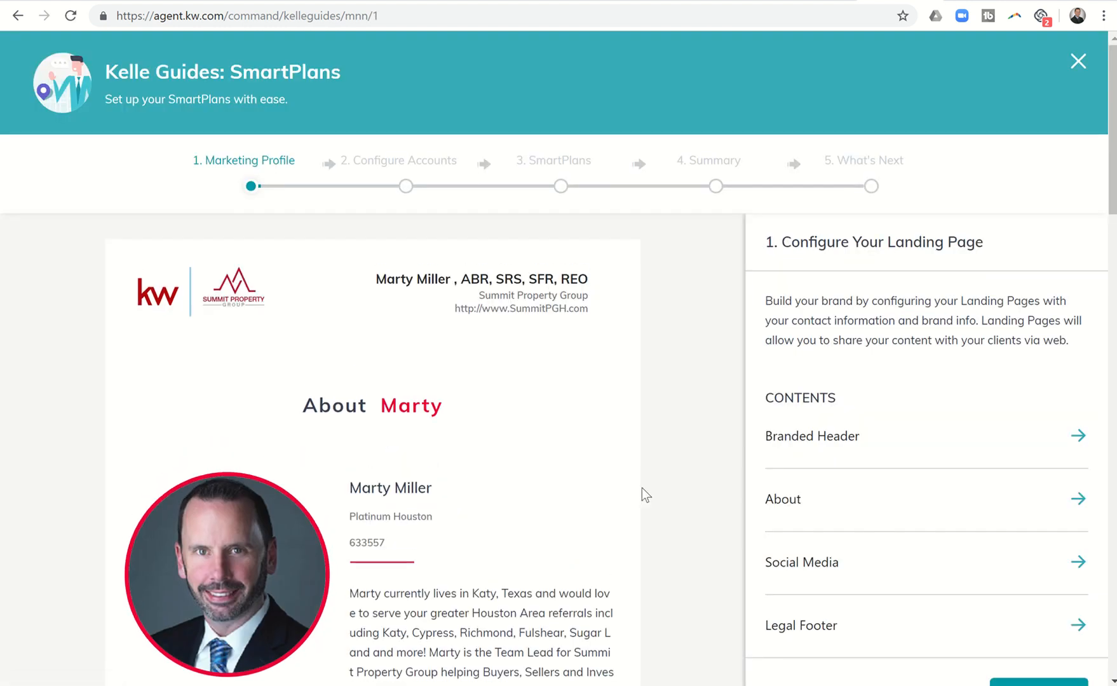
scroll(down, 3)
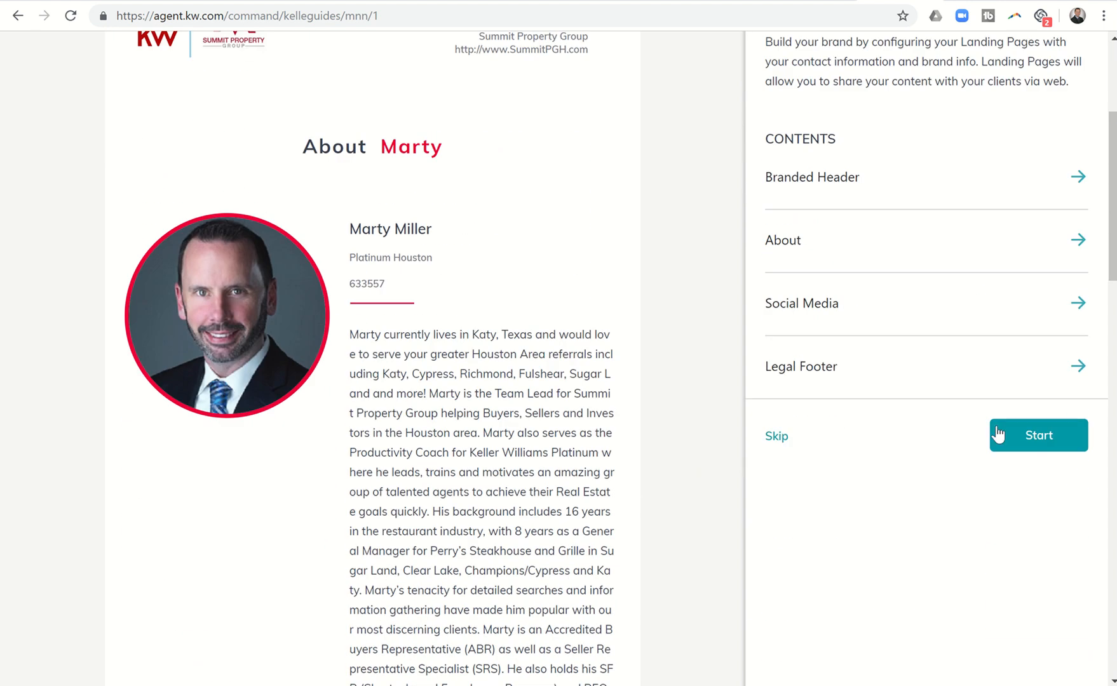
click(1038, 436)
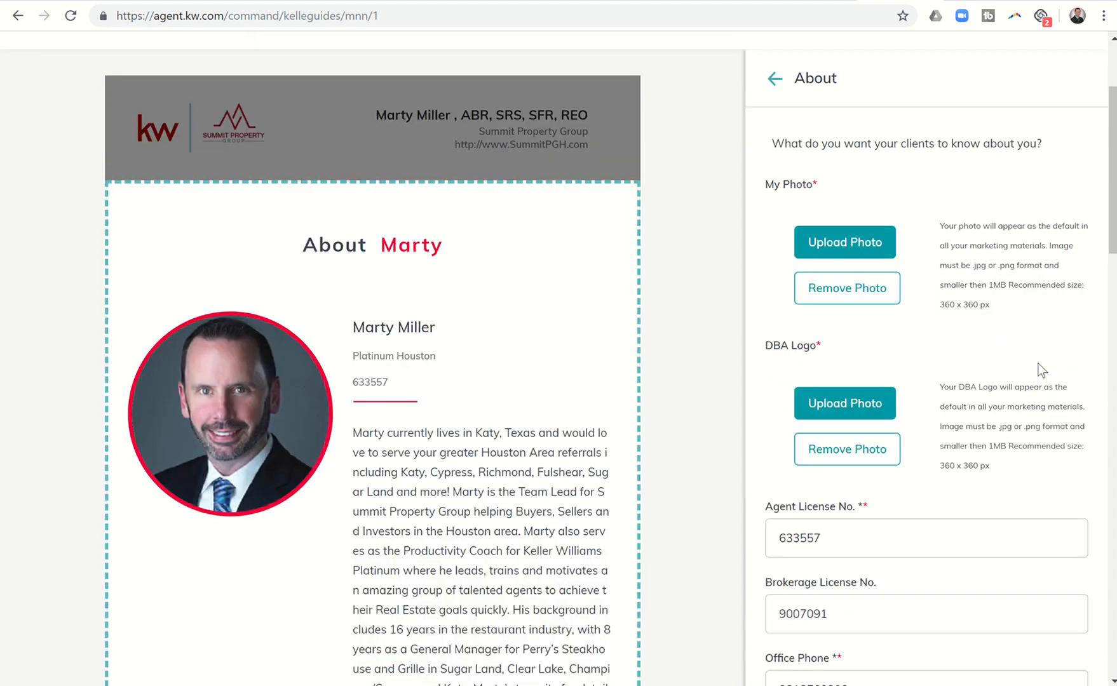
Keep the About details and social media links as filled, advancing to the Legal Footer
scroll(down, 3)
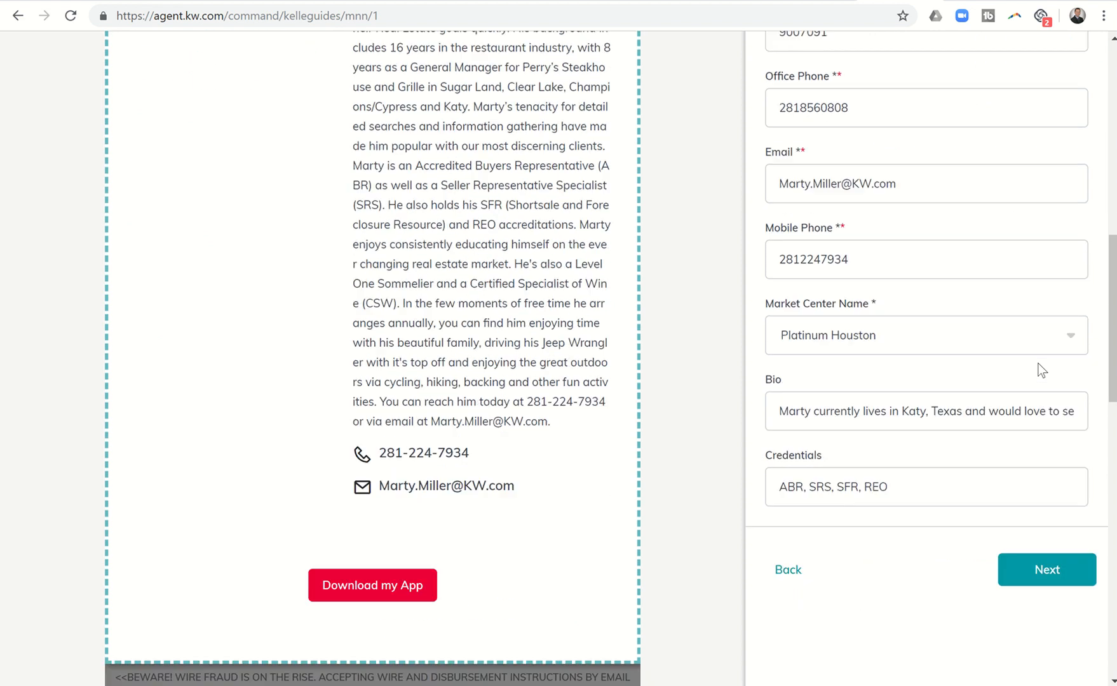
click(1047, 569)
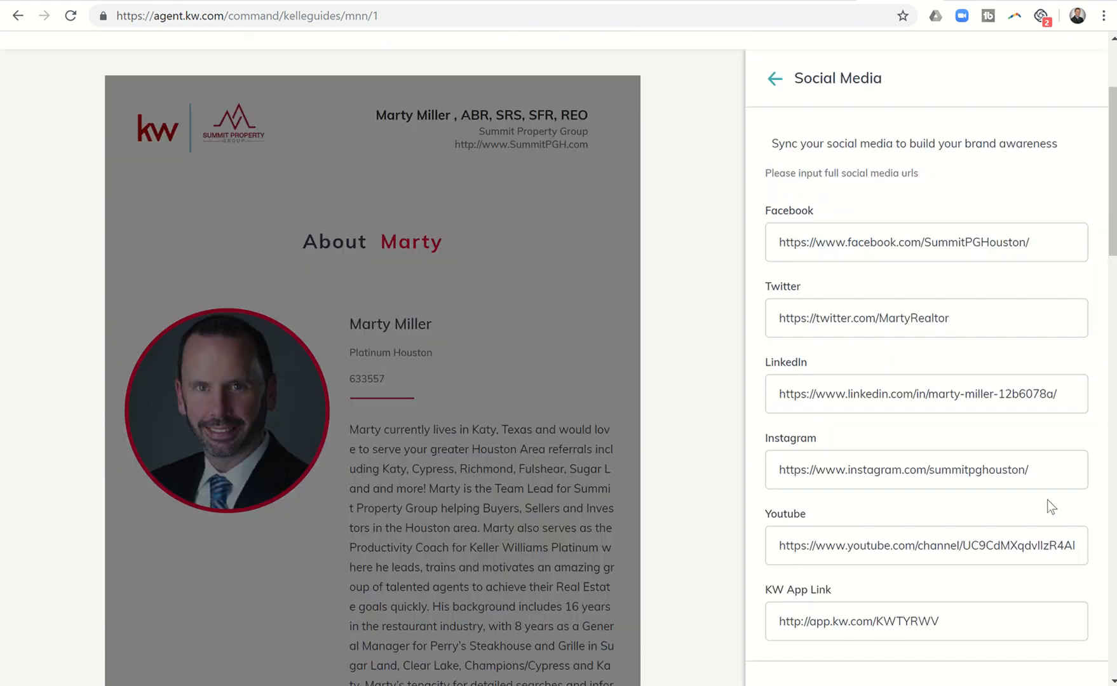
scroll(down, 3)
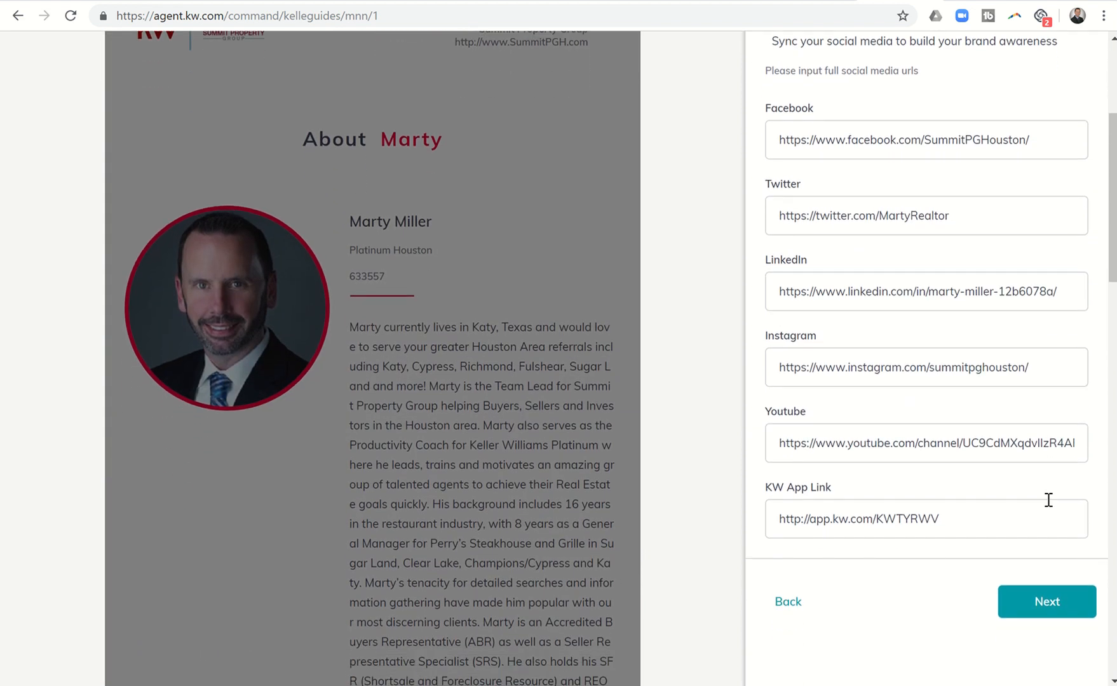
scroll(down, 3)
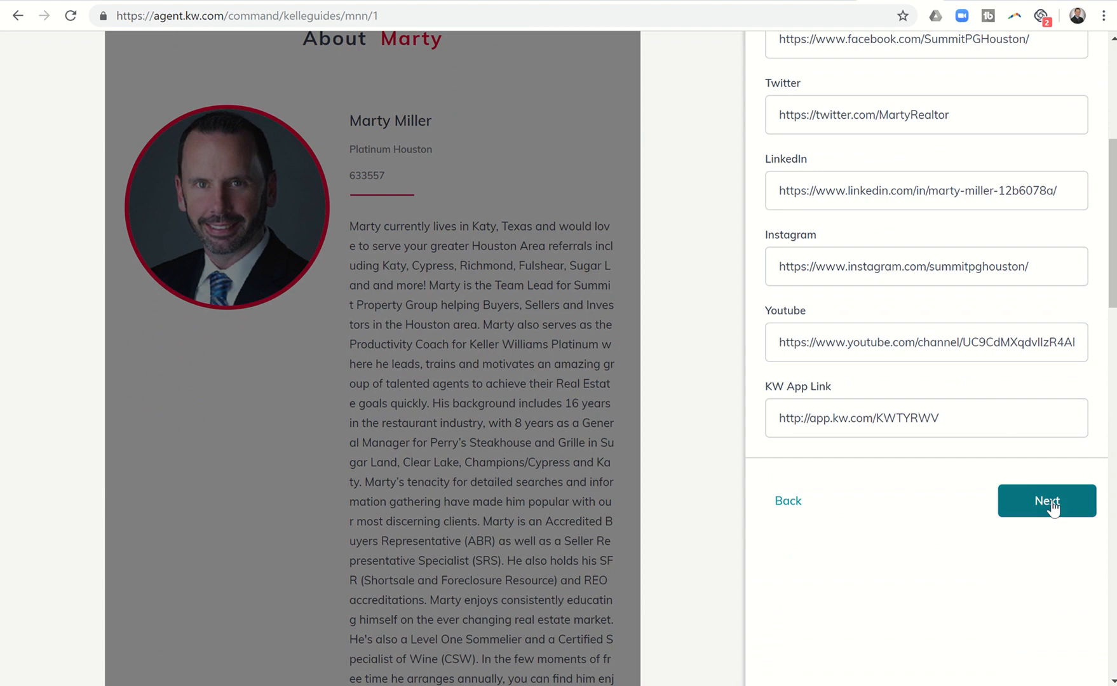
click(1047, 501)
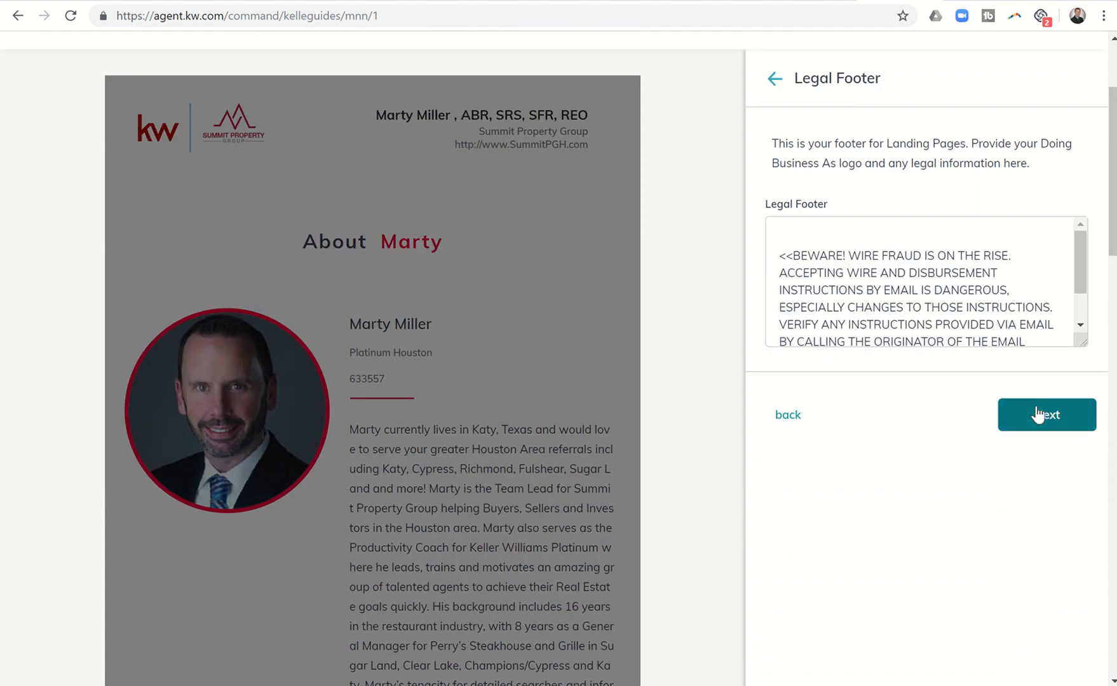
Accept the Legal Footer, reaching Configure Accounts with reply-to email and Twilio SMS connected
click(1047, 414)
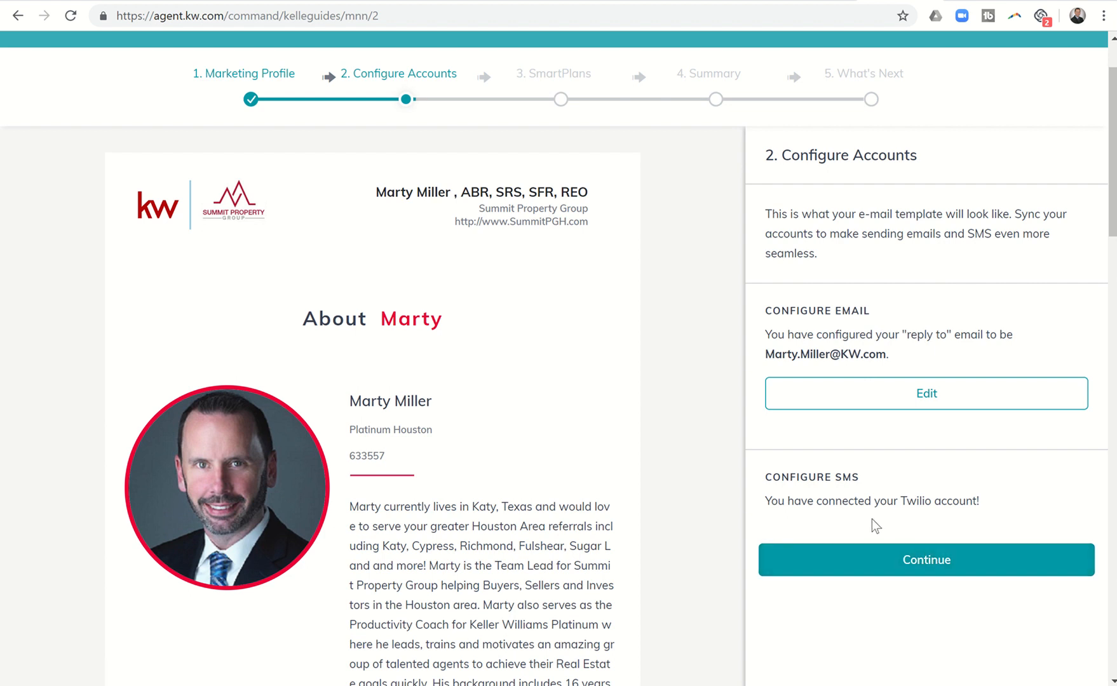
mouse_move(889, 499)
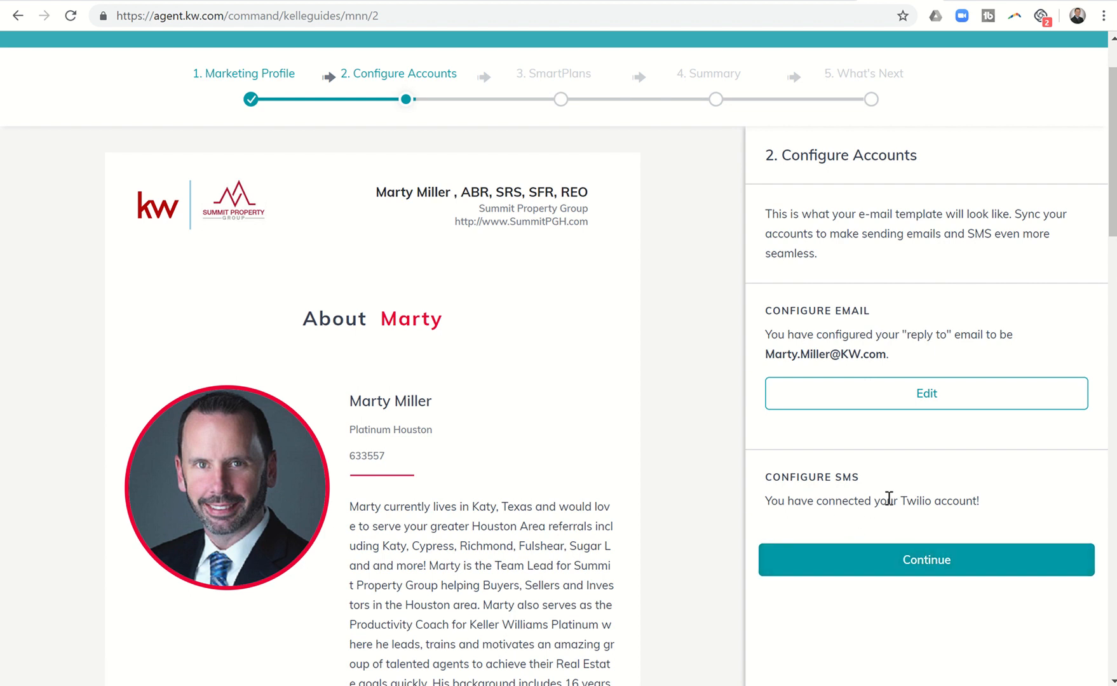
mouse_move(845, 506)
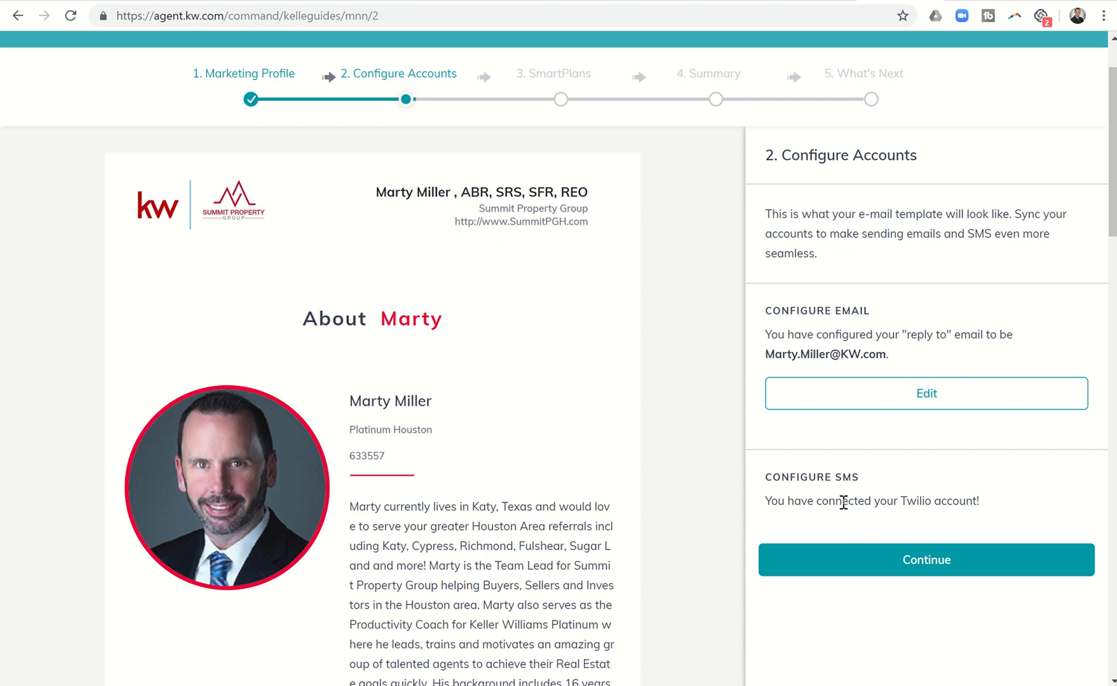
mouse_move(862, 426)
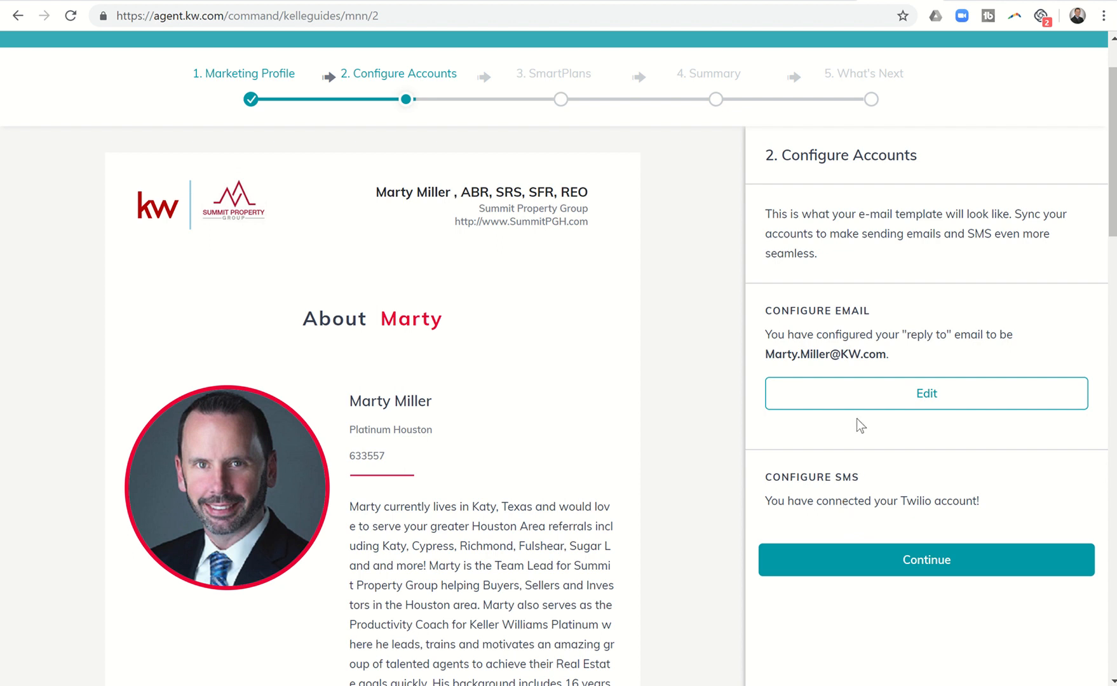
mouse_move(827, 340)
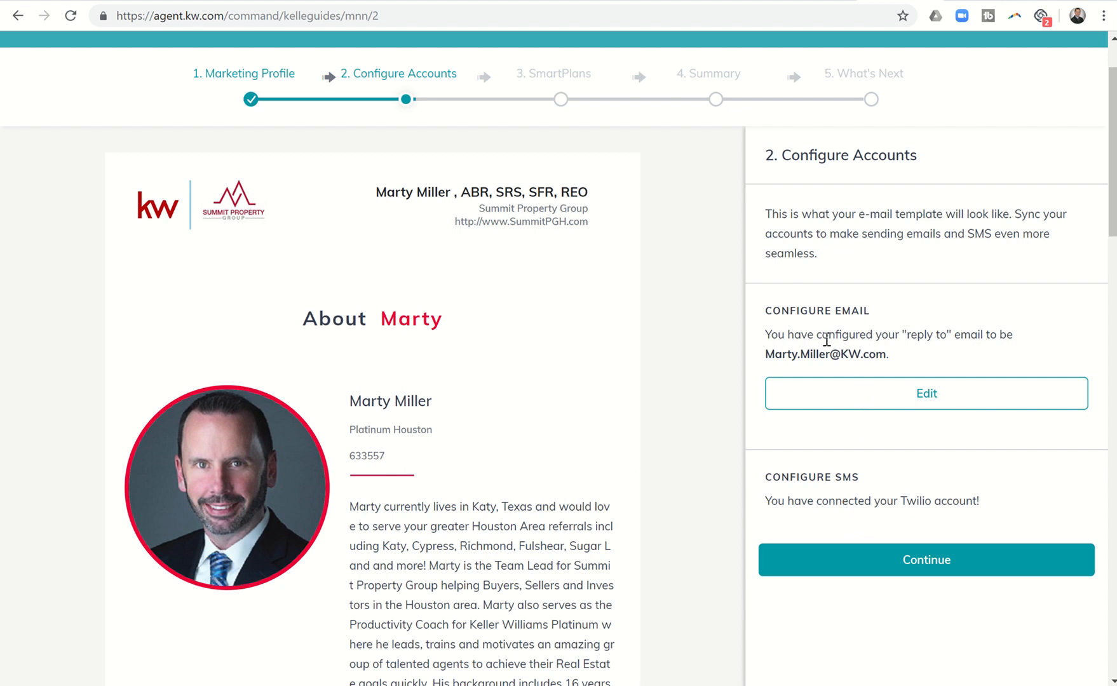
mouse_move(822, 335)
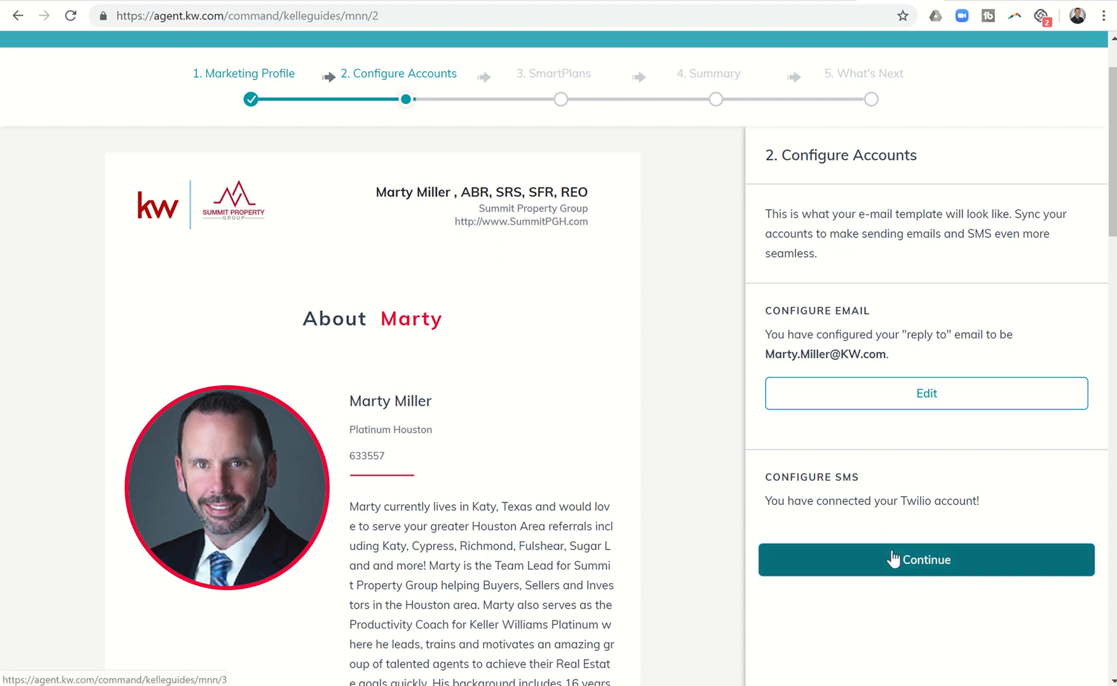
Continue to step 3, SmartPlans, and scroll to the 8x8 New Contact Engagement card
click(926, 559)
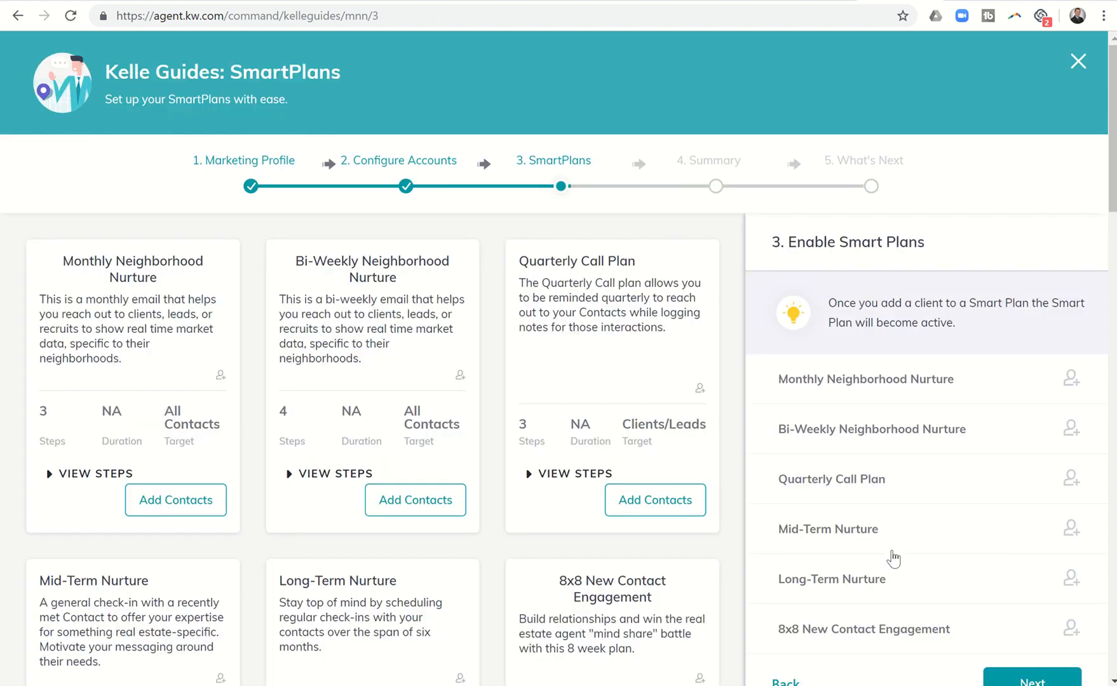
scroll(down, 3)
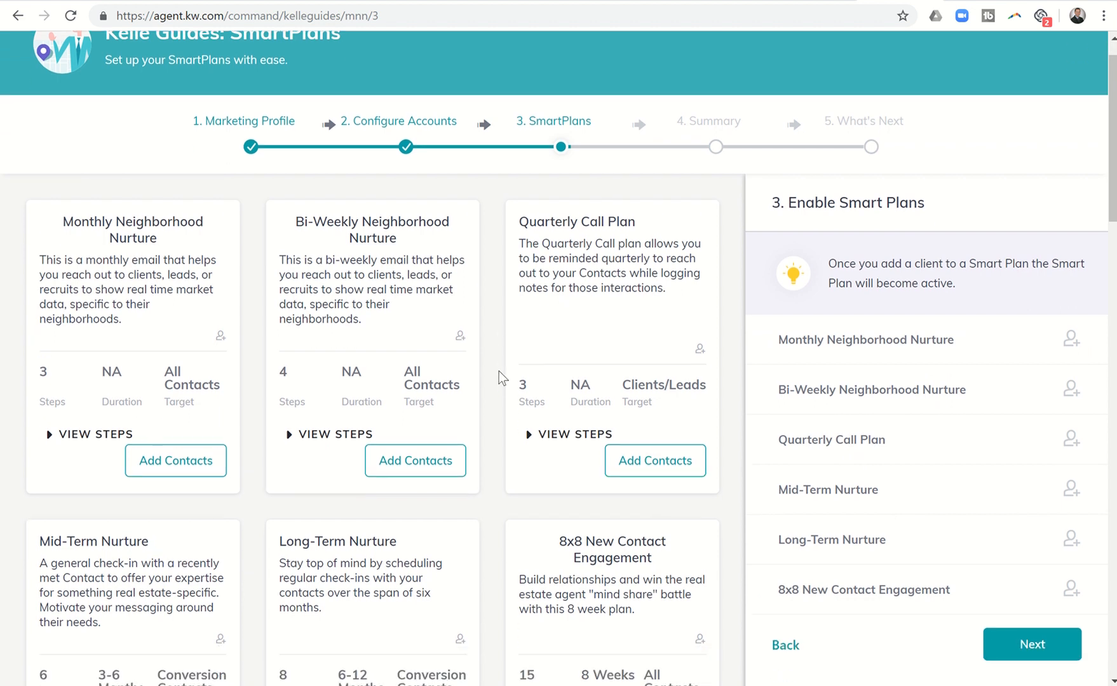
scroll(down, 3)
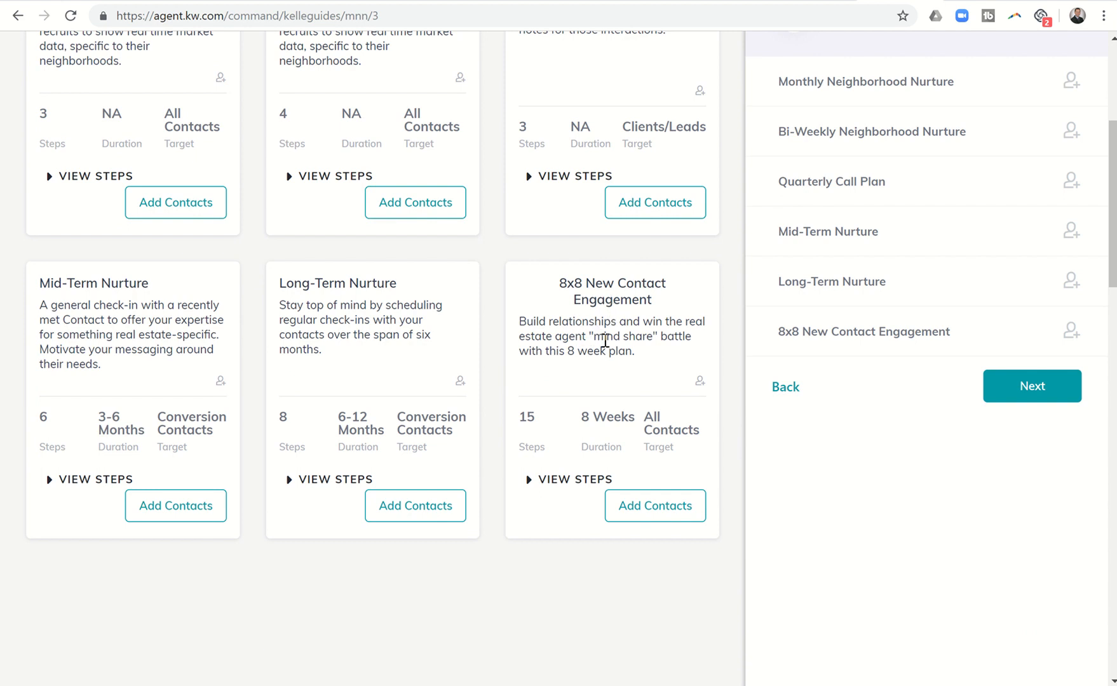
mouse_move(627, 328)
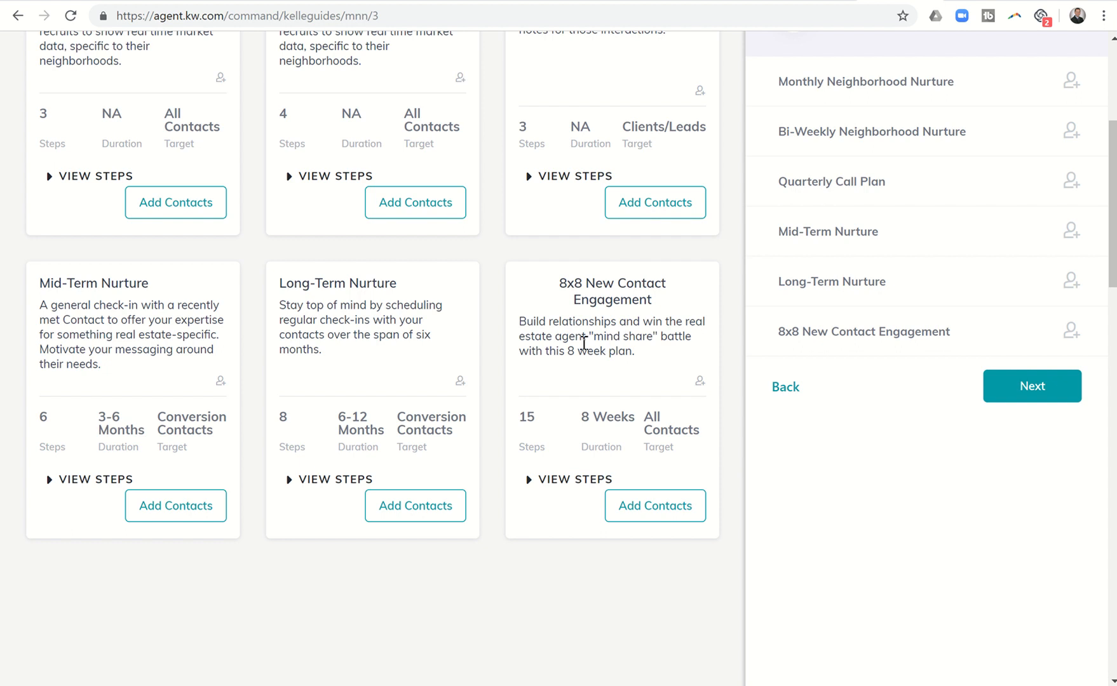
mouse_move(539, 439)
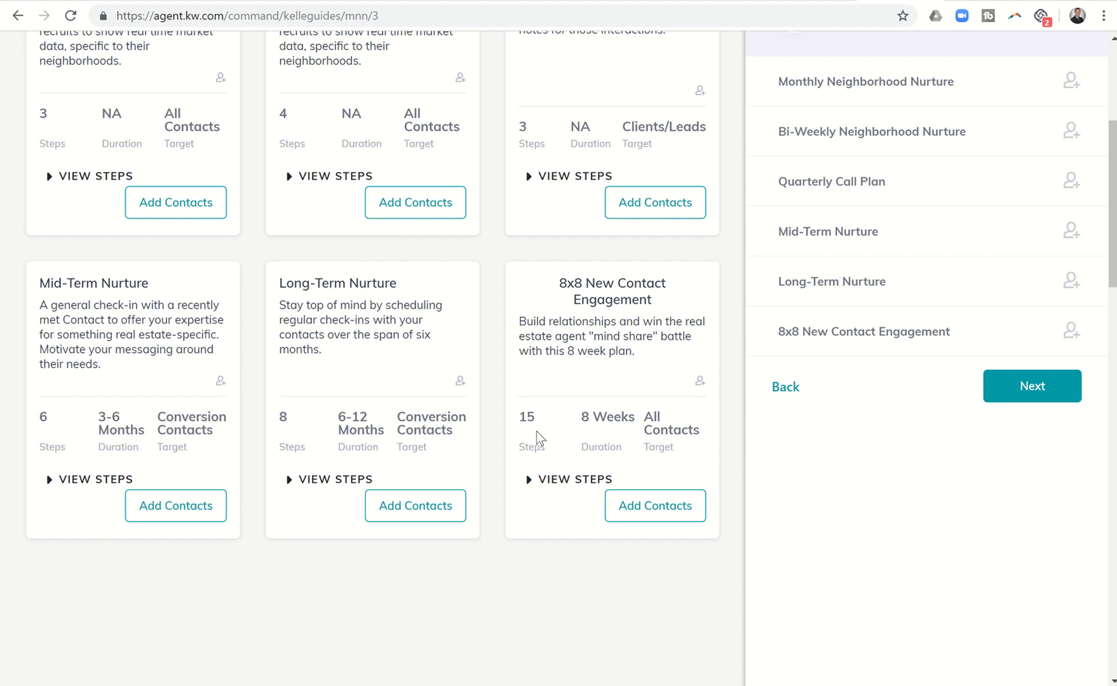
mouse_move(596, 434)
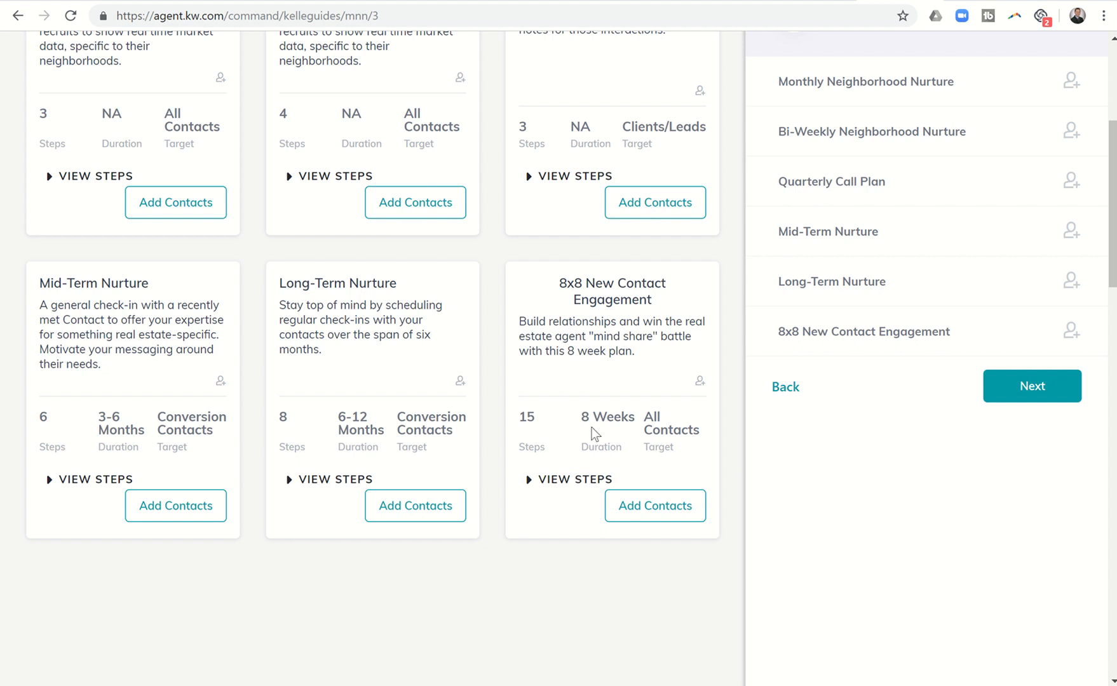
mouse_move(670, 424)
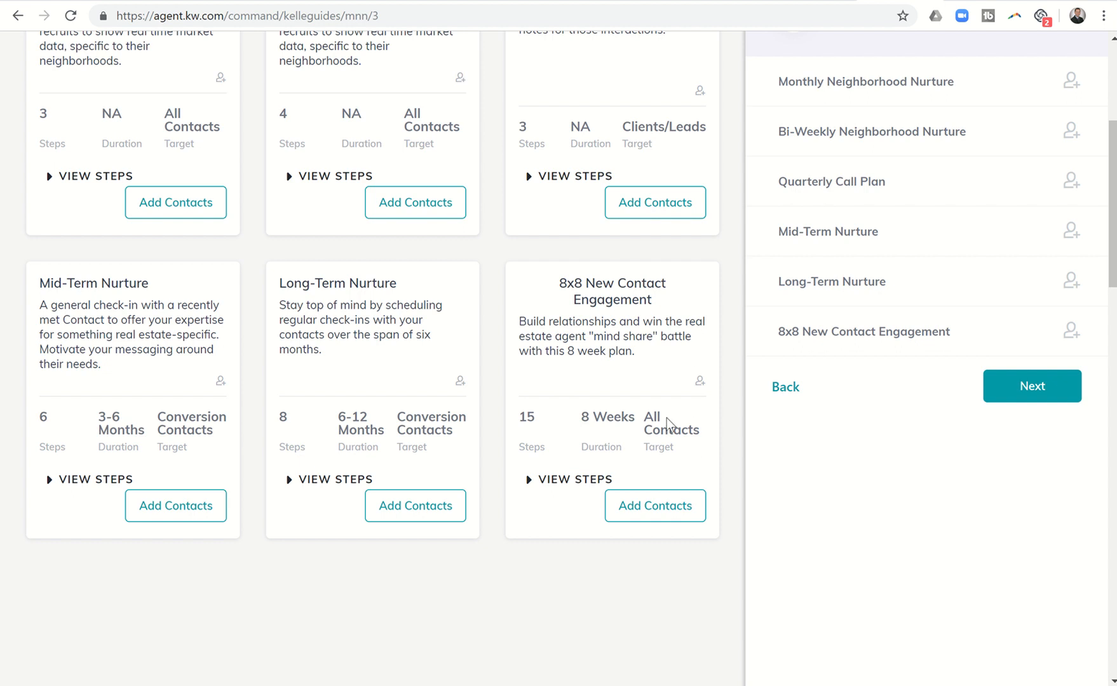
mouse_move(660, 462)
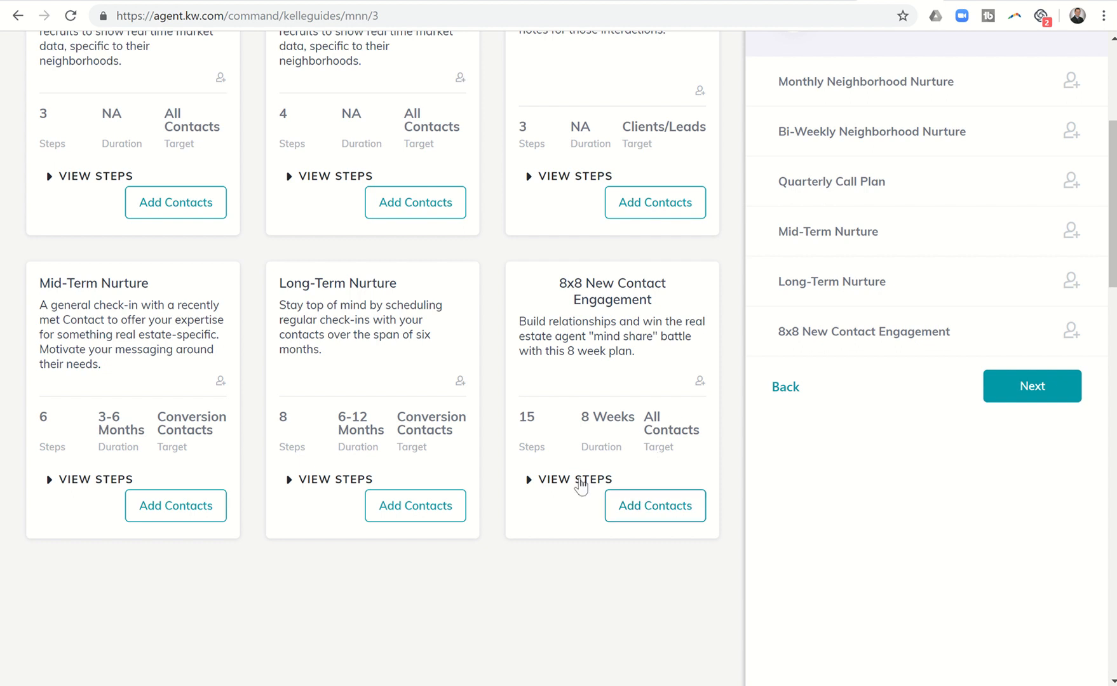
Expand View Steps on 8x8 New Contact Engagement and read from the 'Great seeing you' text onward
click(573, 479)
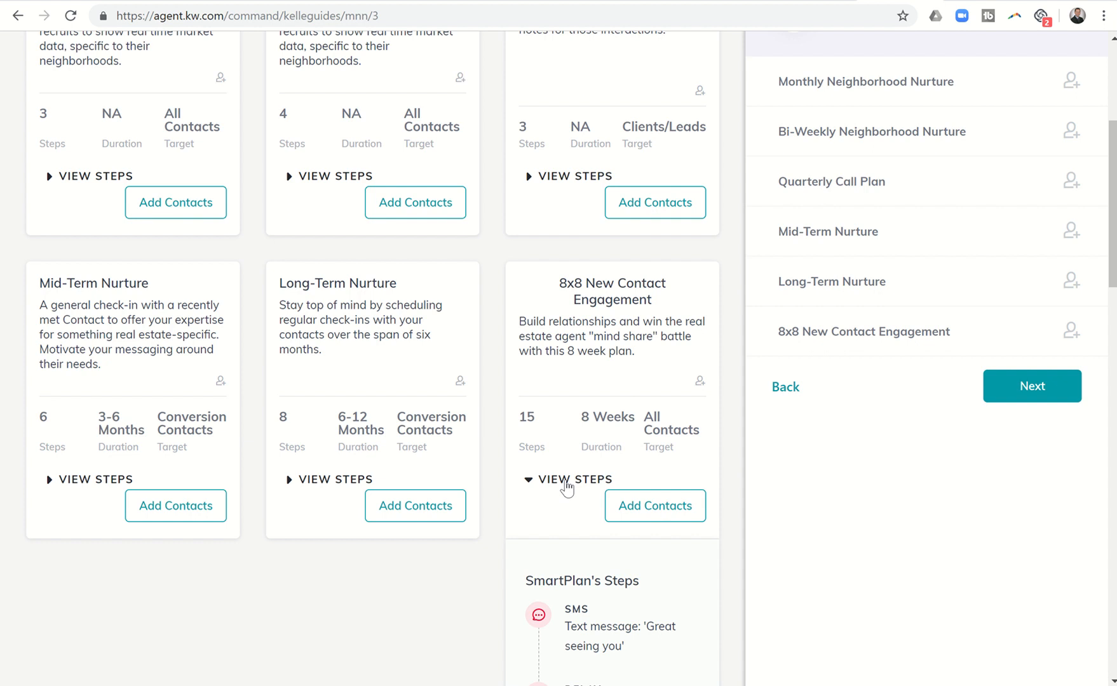
scroll(down, 3)
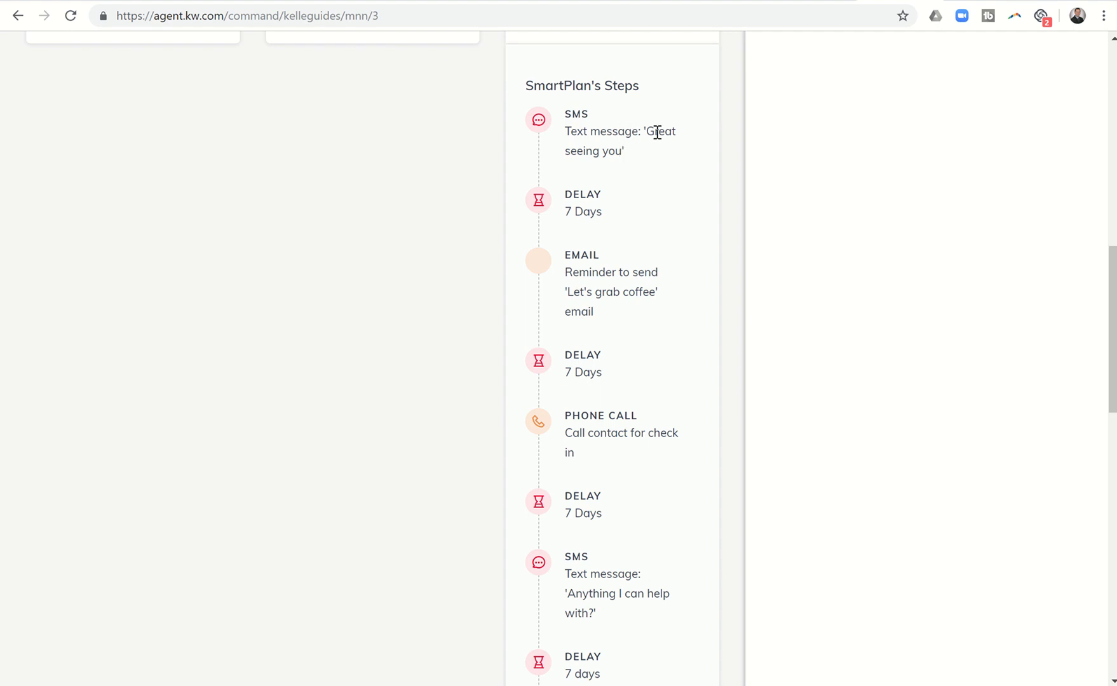
mouse_move(580, 209)
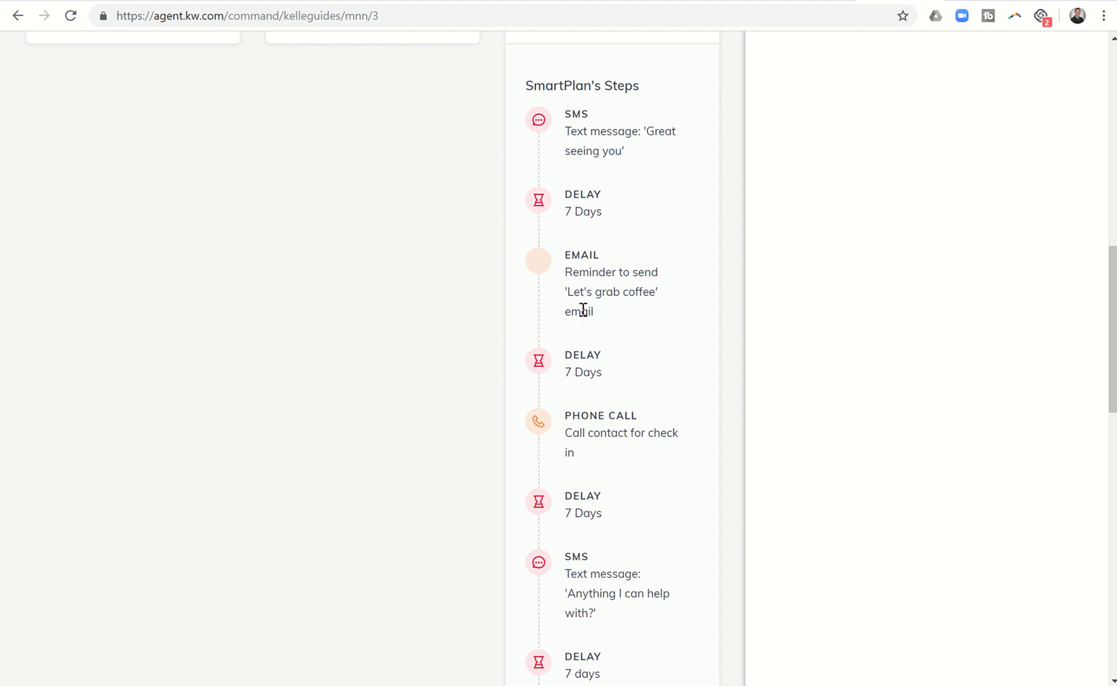
mouse_move(605, 298)
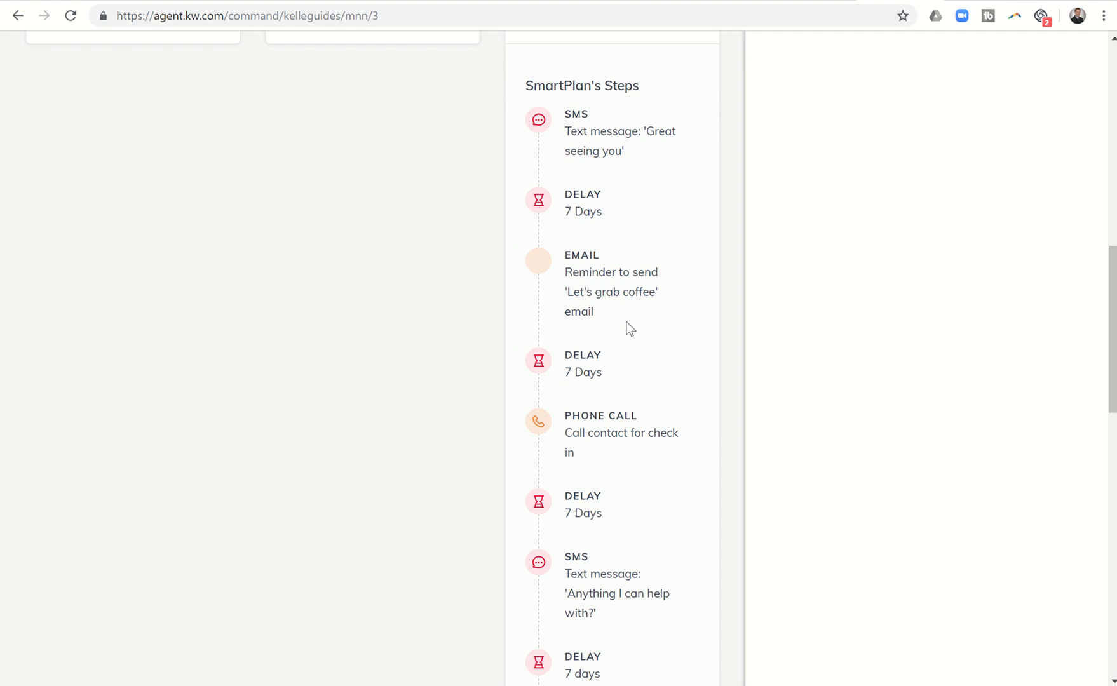
scroll(down, 3)
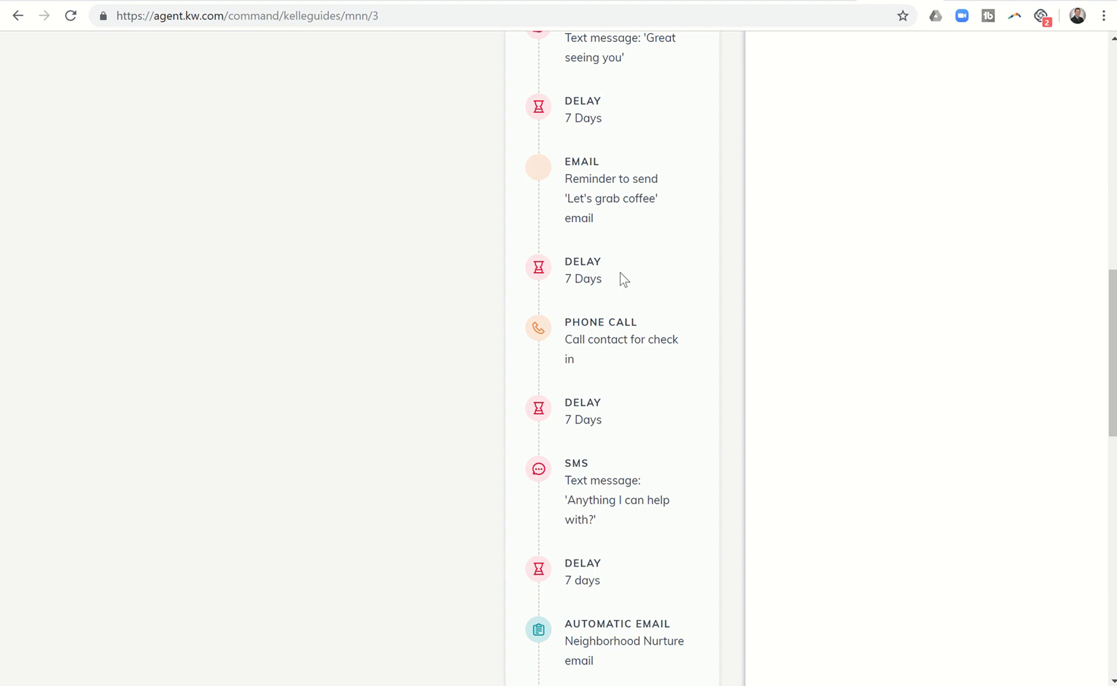
mouse_move(610, 364)
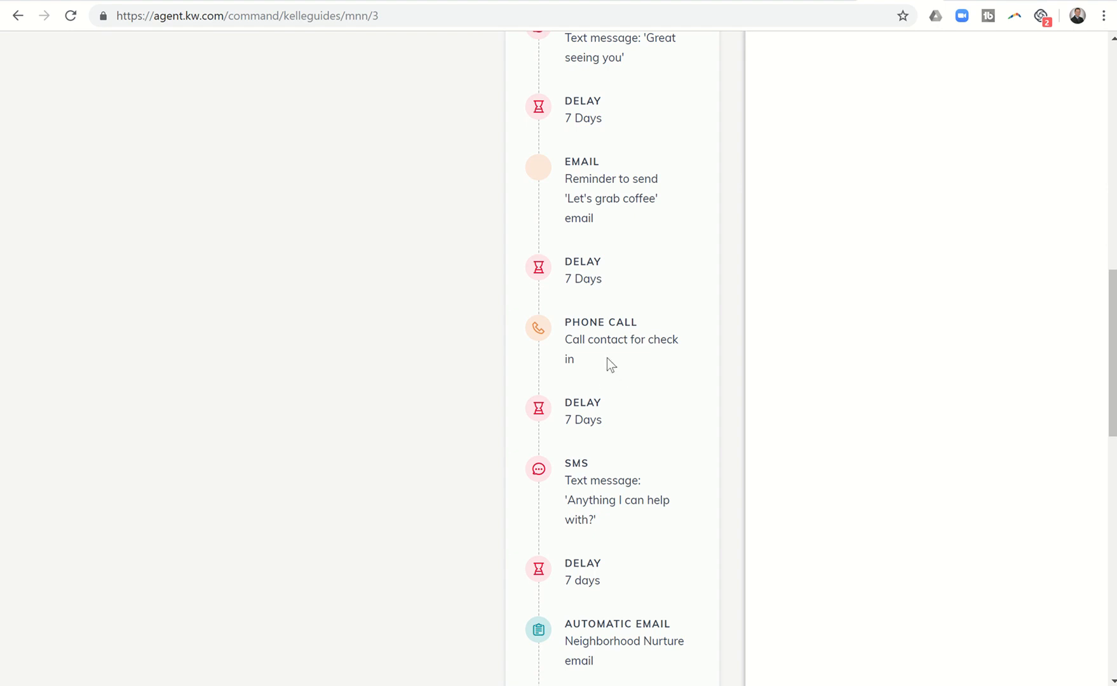
scroll(down, 3)
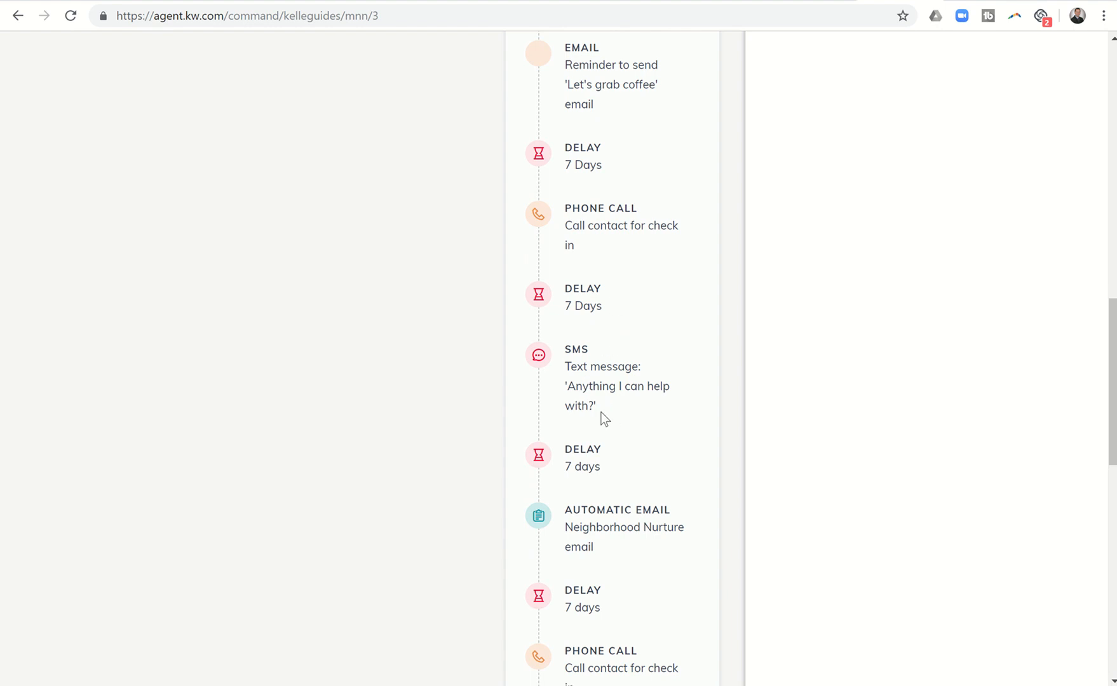
scroll(down, 3)
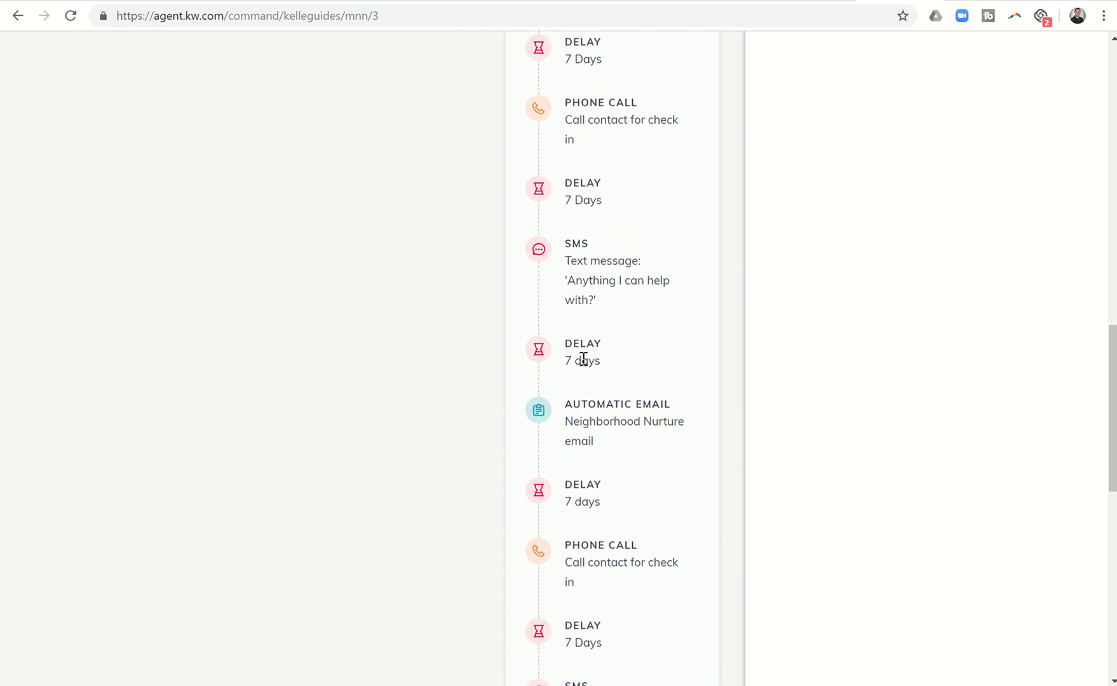
mouse_move(596, 426)
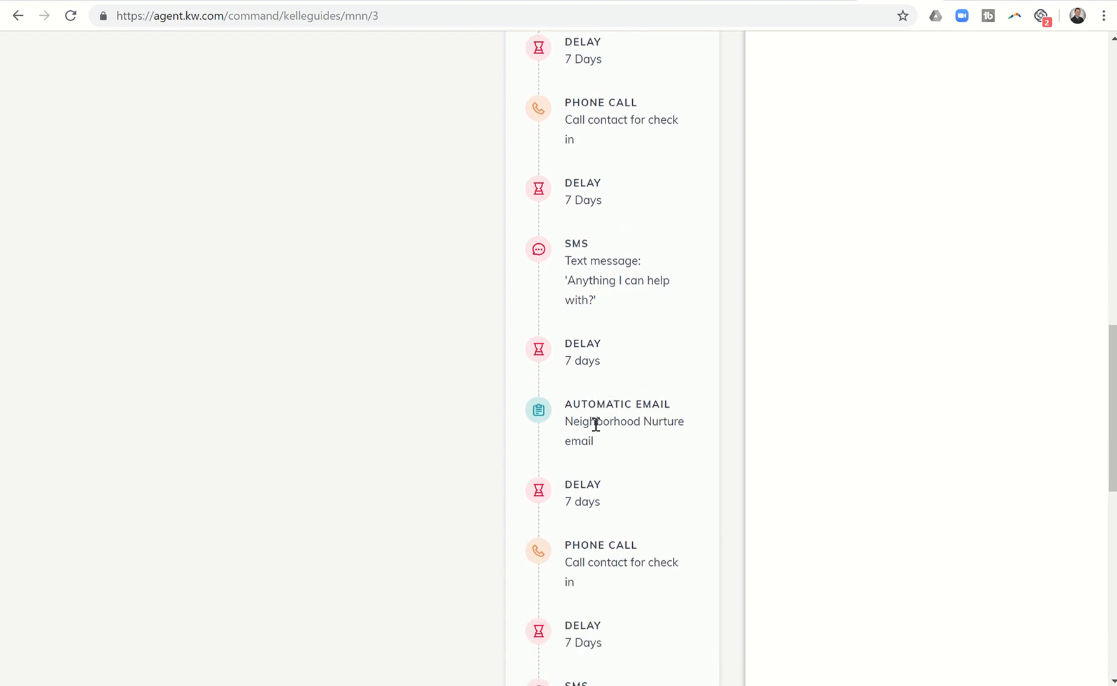
scroll(down, 3)
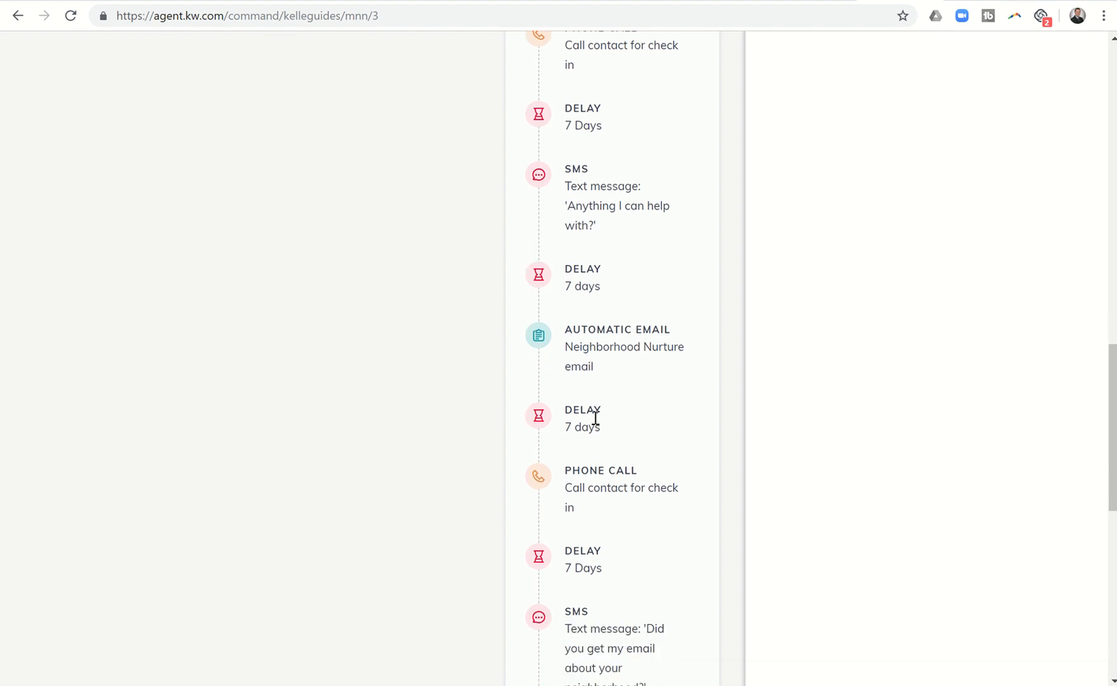
scroll(down, 3)
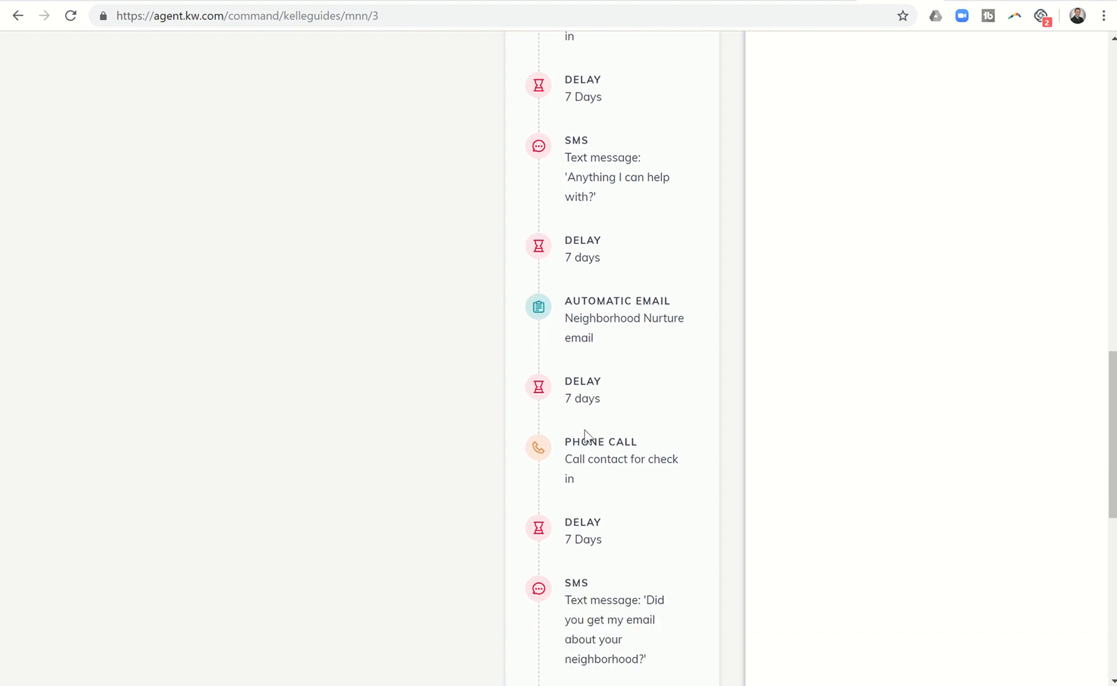
scroll(down, 3)
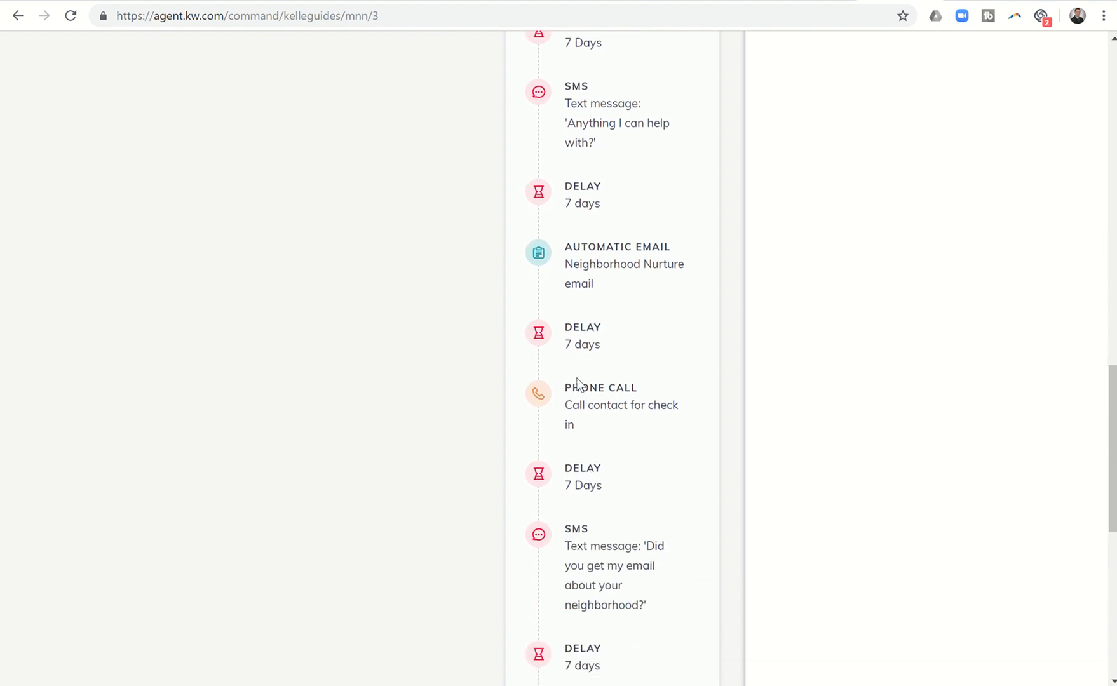
scroll(down, 3)
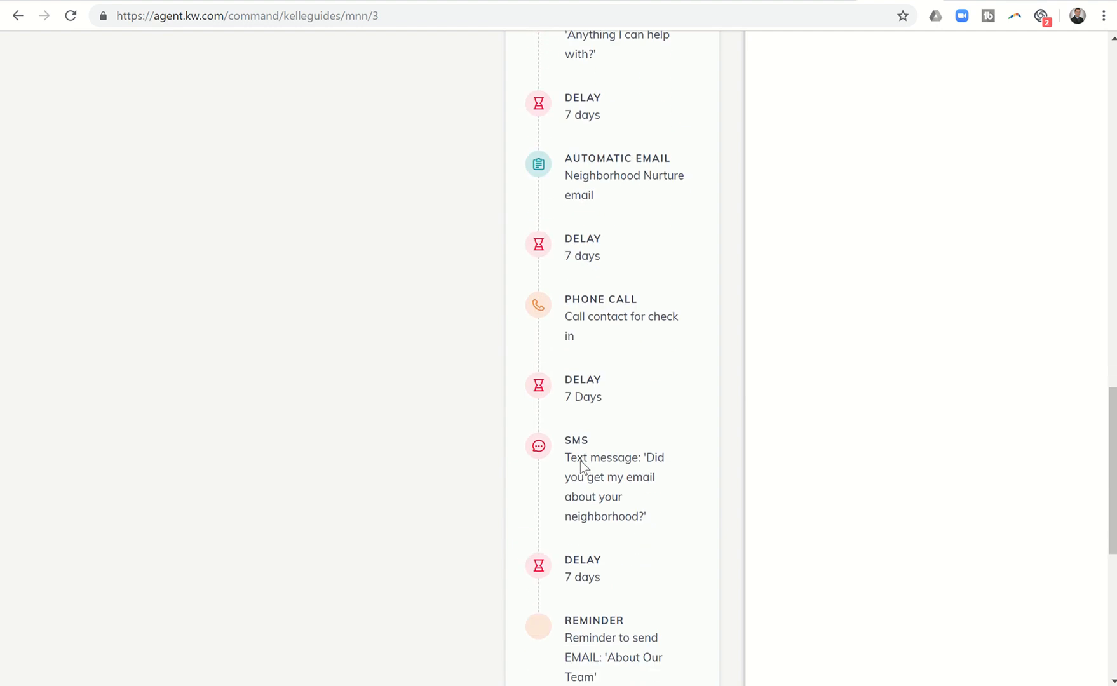
scroll(down, 3)
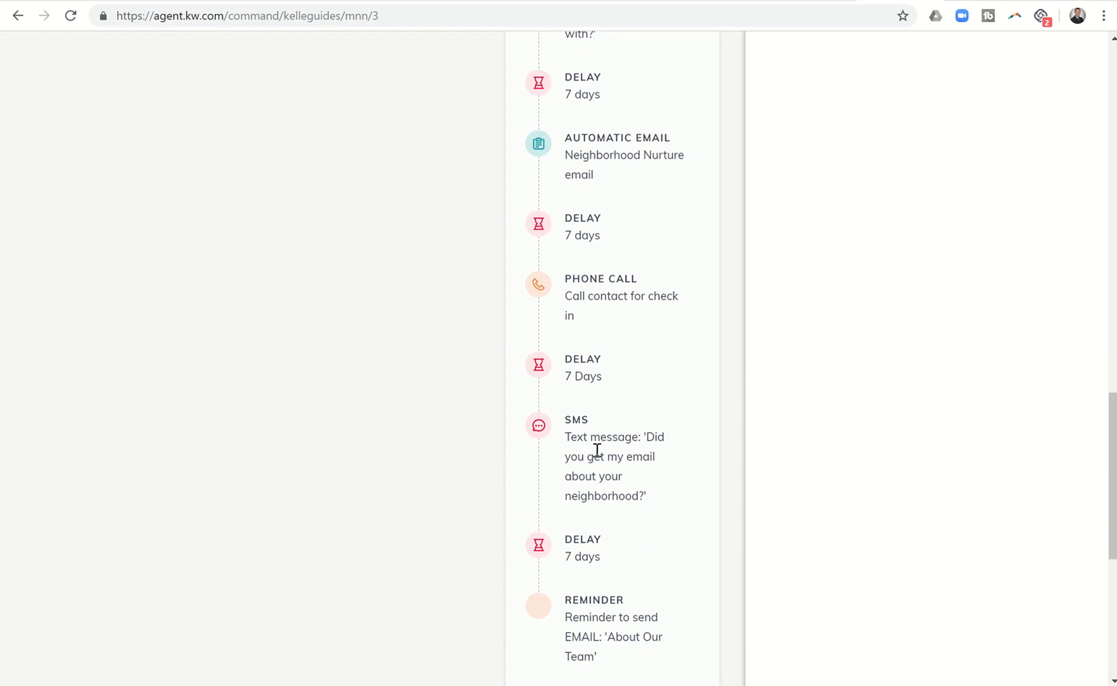
mouse_move(616, 198)
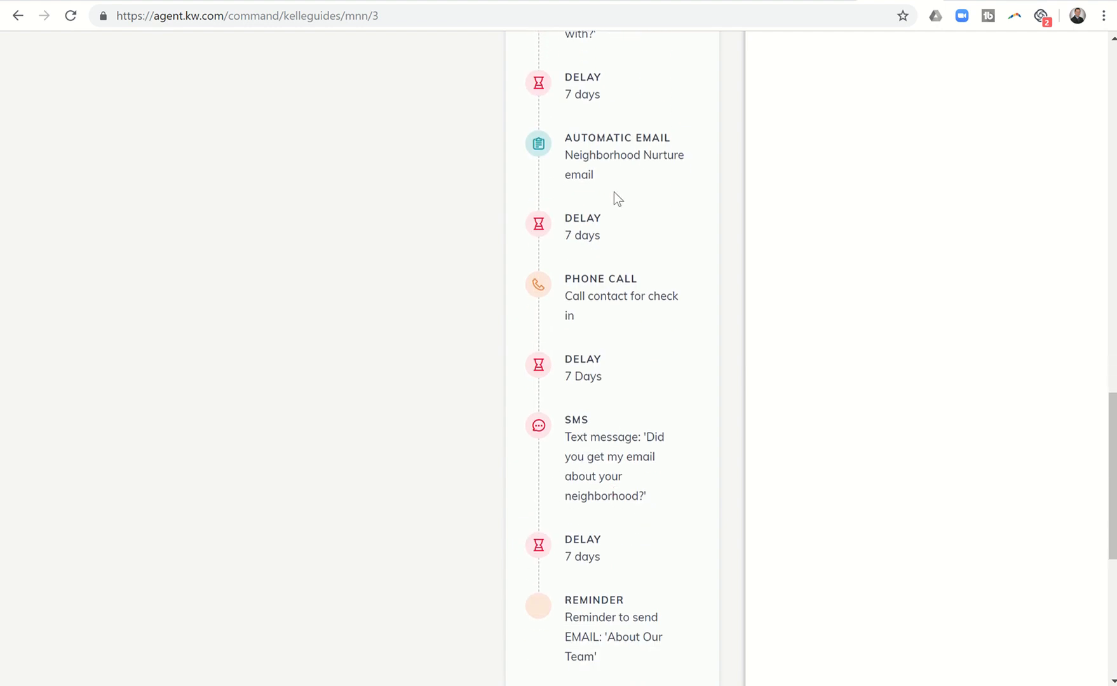
scroll(down, 3)
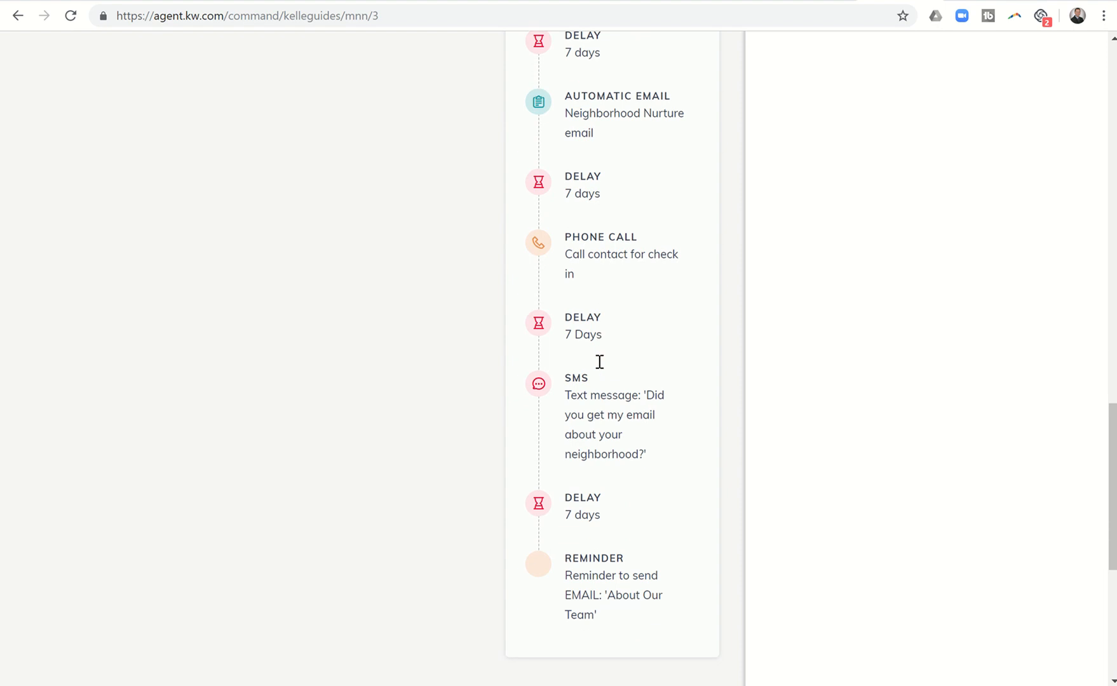
scroll(down, 3)
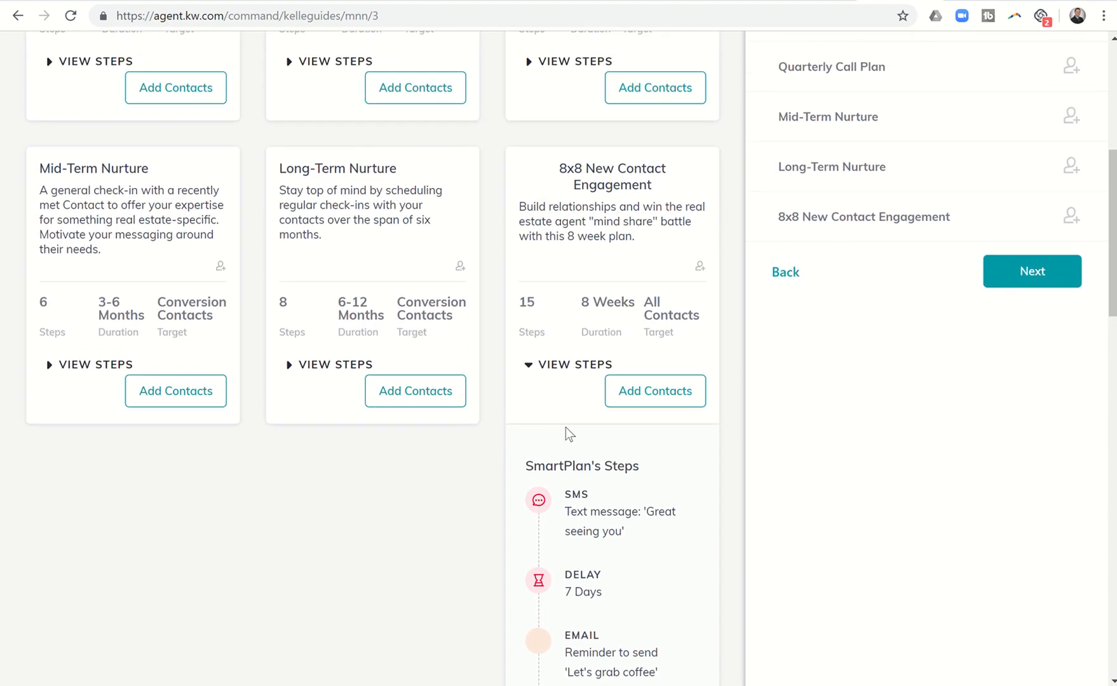
Scroll to the 8x8 plan's final 'About Our Team' reminder step
scroll(down, 3)
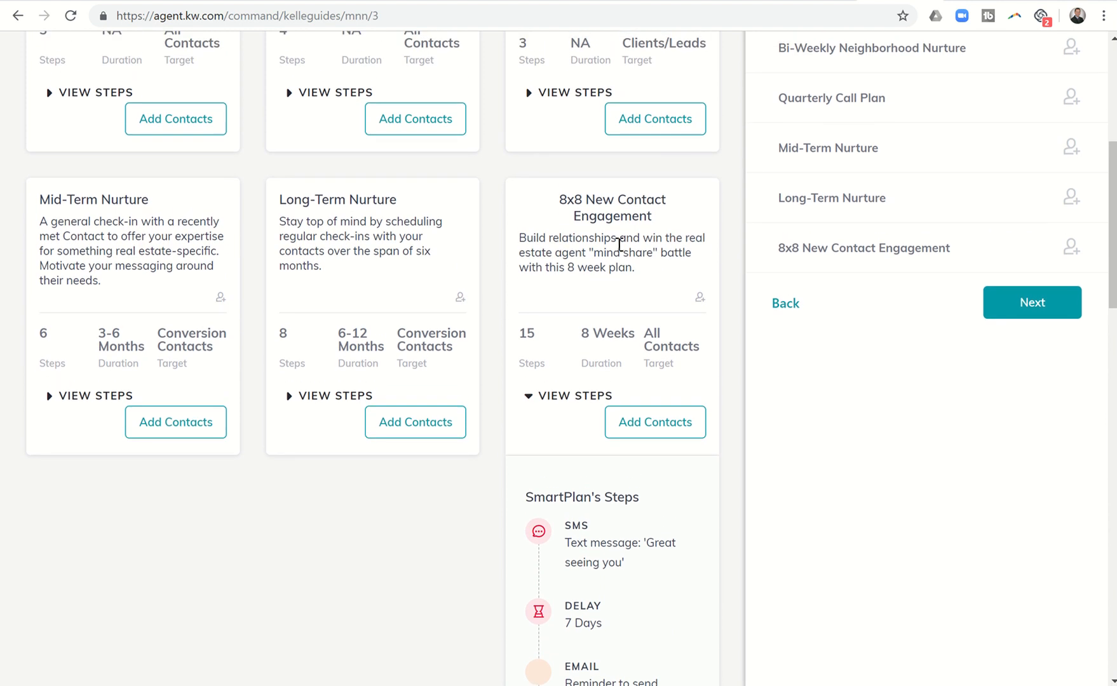
mouse_move(619, 286)
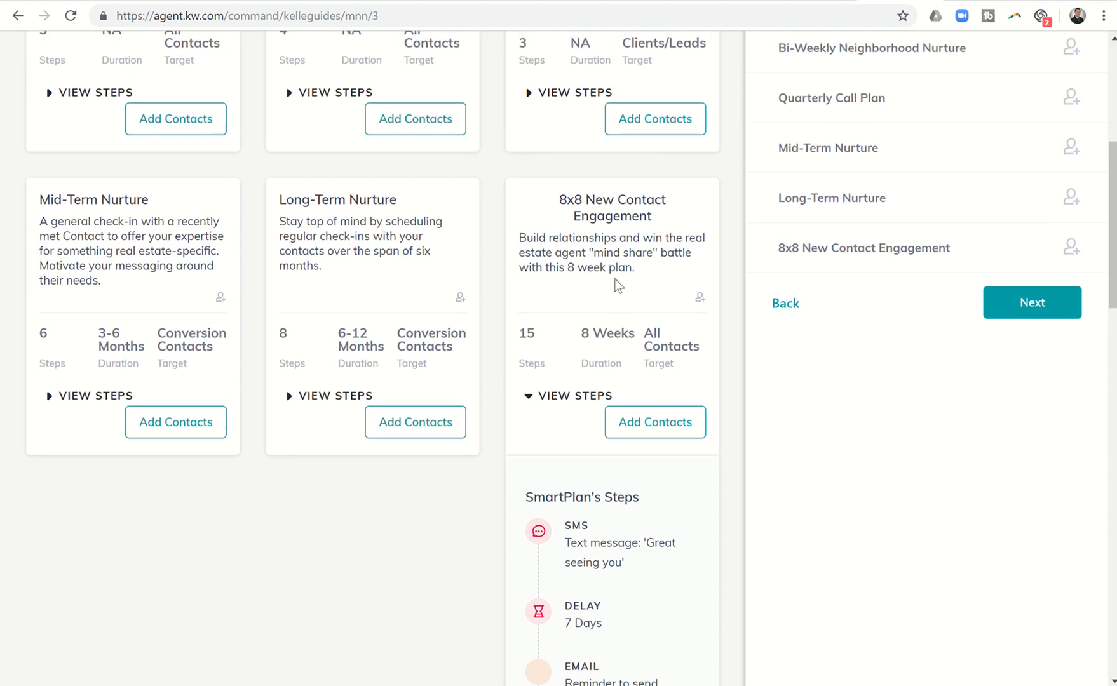
mouse_move(549, 364)
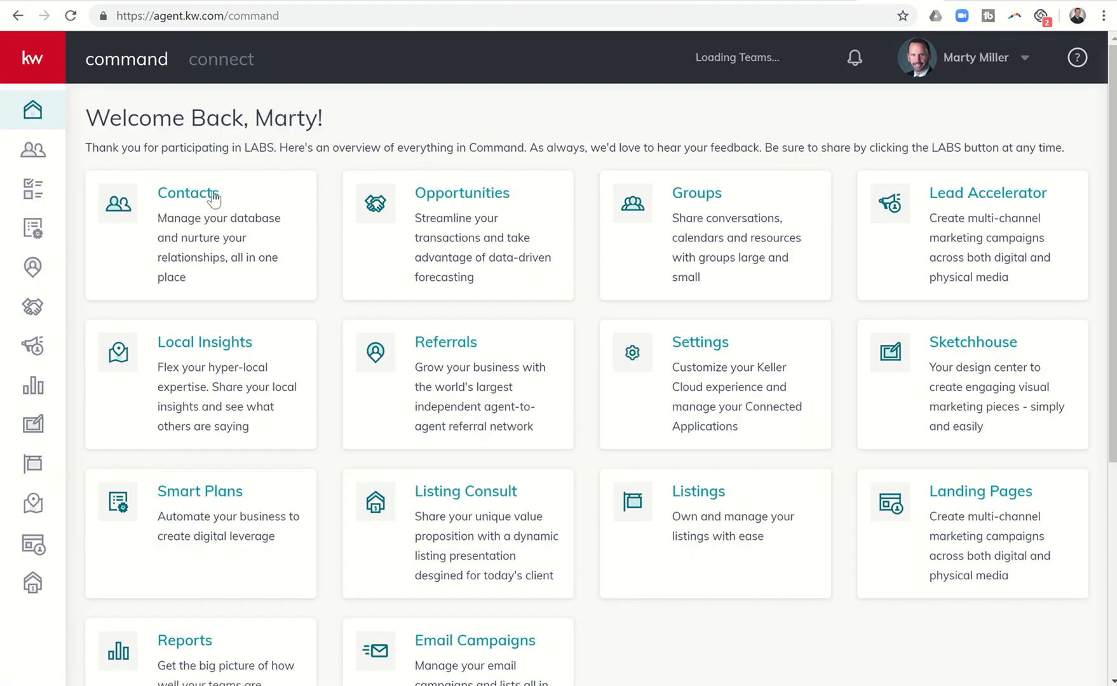
Open AA Seller from Contacts, its timeline showing the delivered 8x8 text and SmartPlan subscription
click(189, 193)
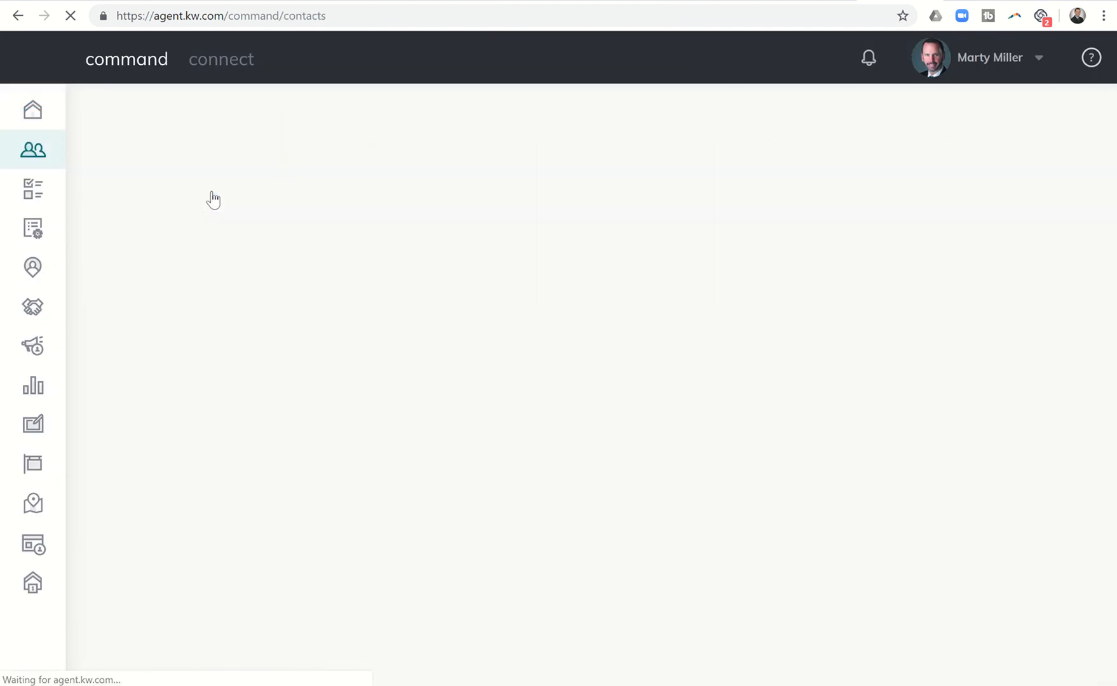
click(213, 198)
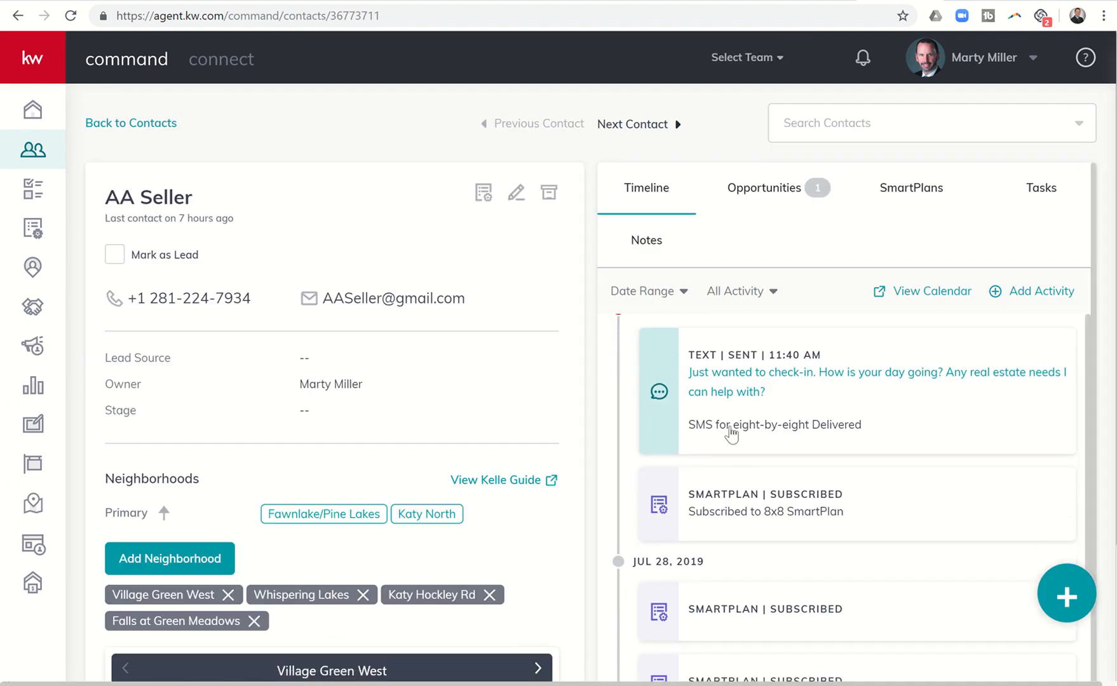
mouse_move(722, 383)
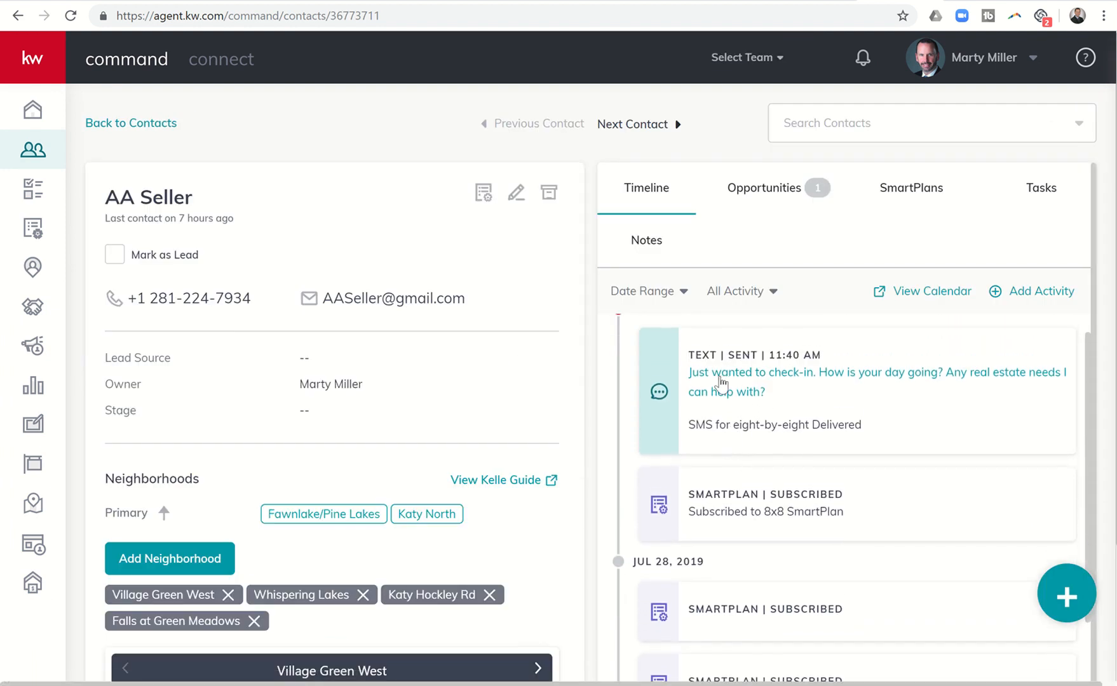
mouse_move(937, 385)
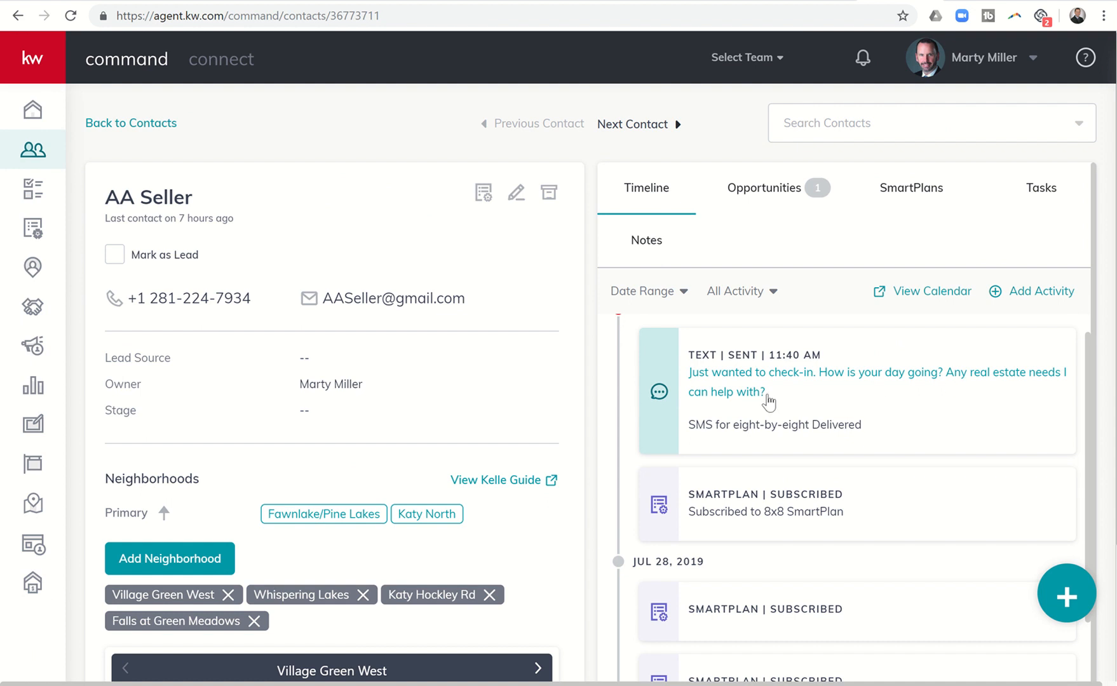
mouse_move(700, 432)
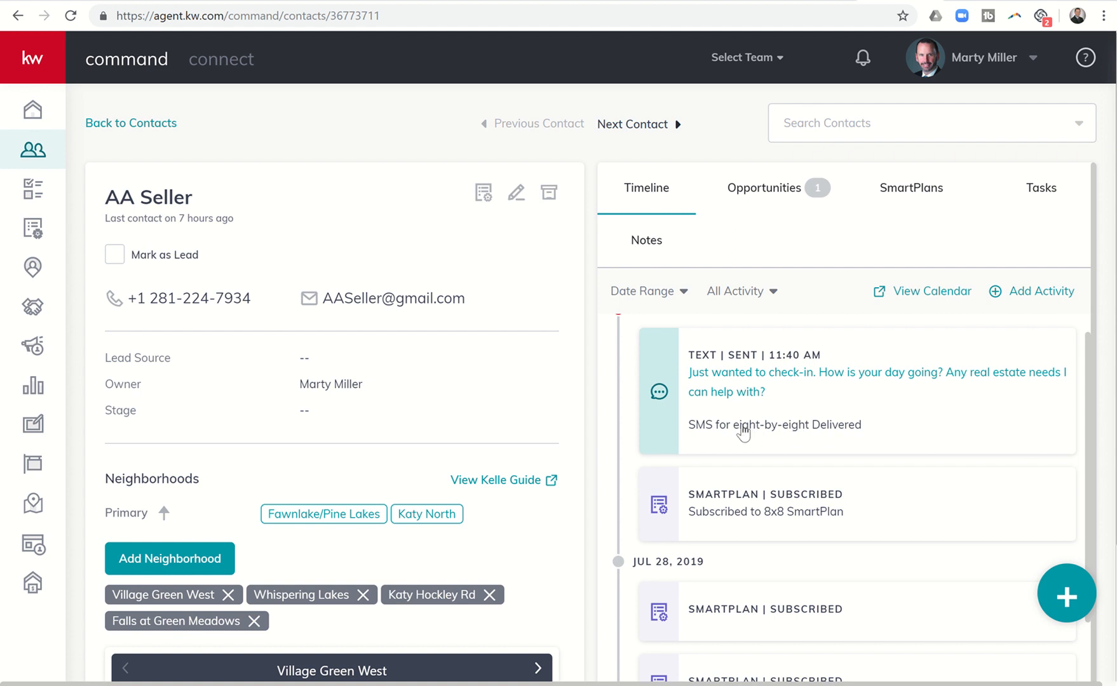
mouse_move(801, 434)
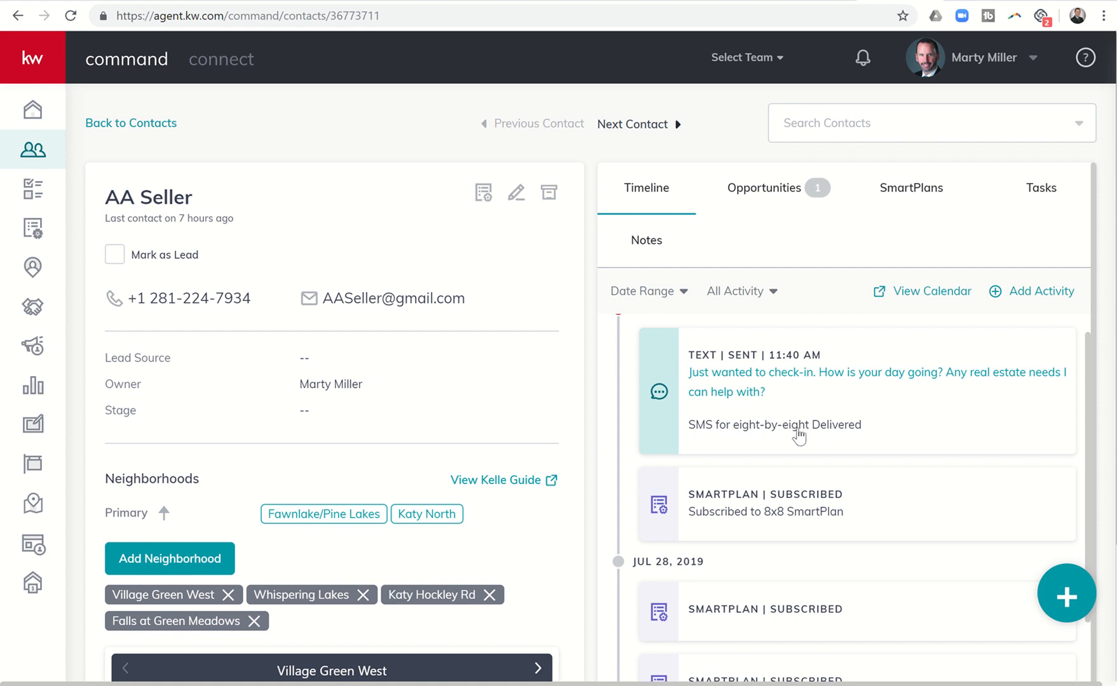
mouse_move(835, 432)
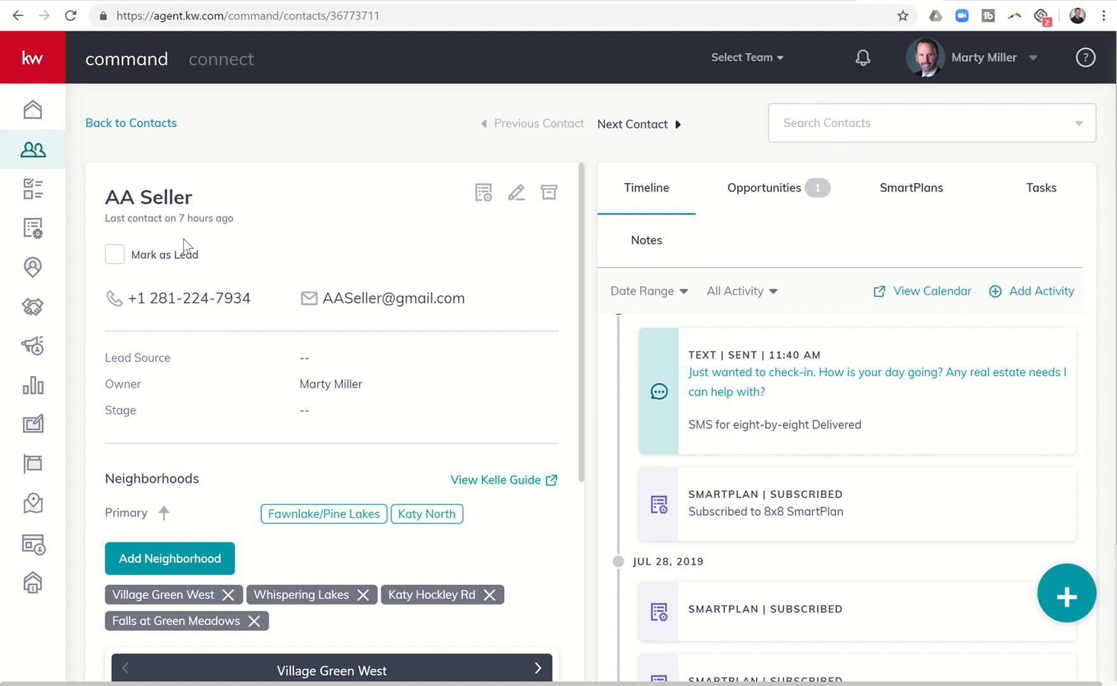
mouse_move(792, 377)
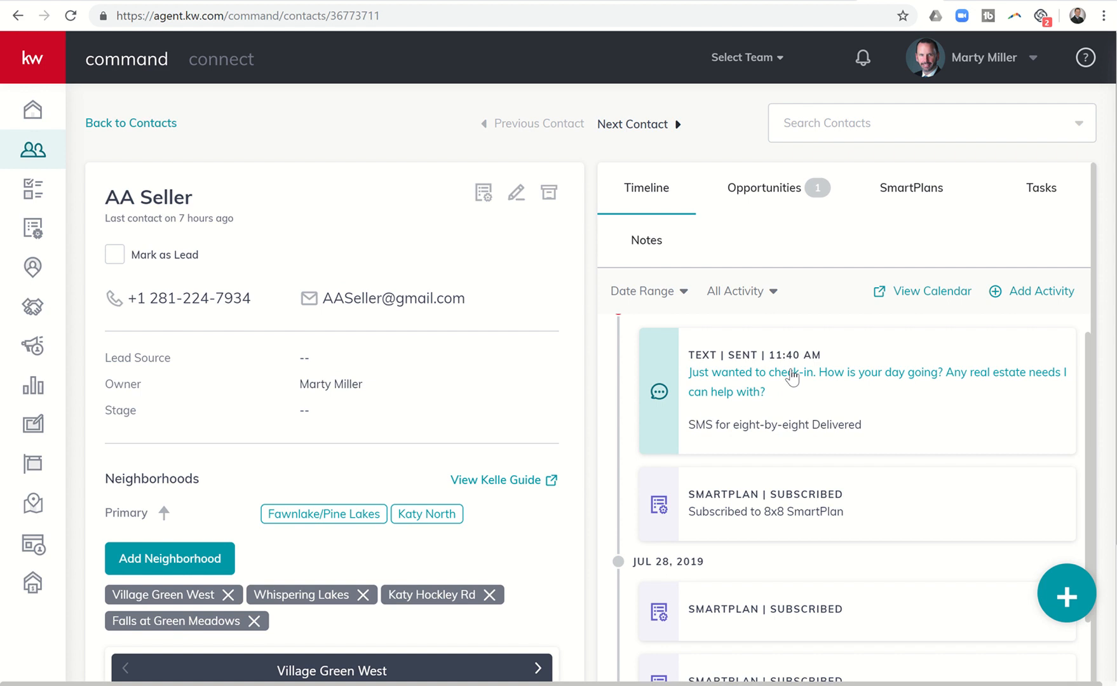
mouse_move(789, 378)
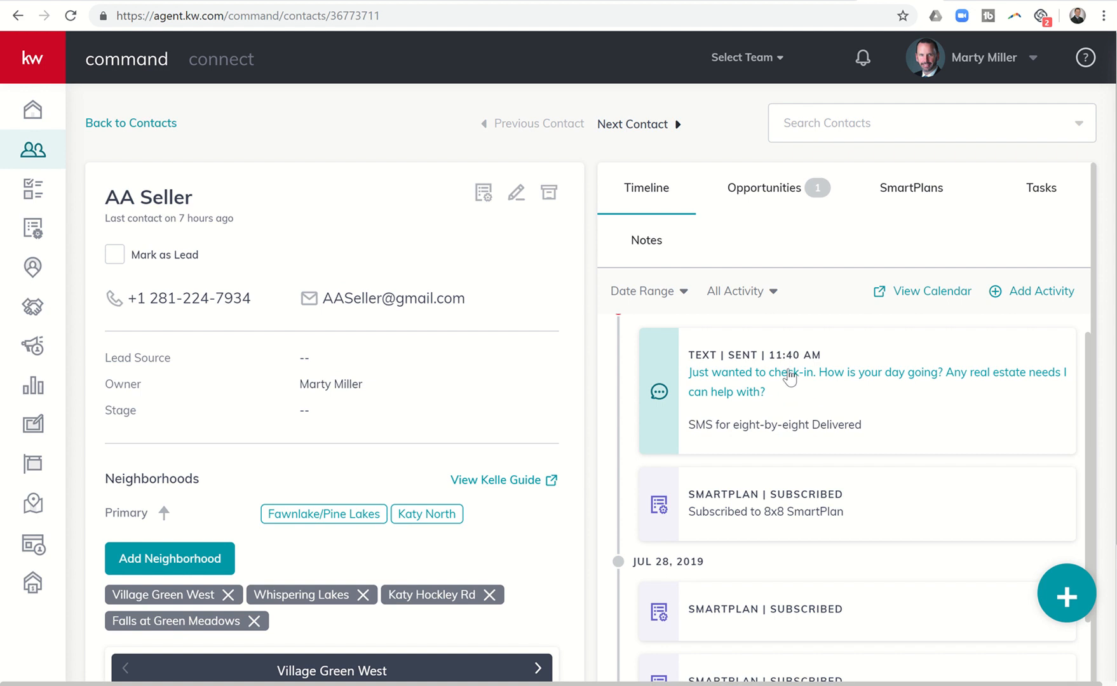
mouse_move(774, 412)
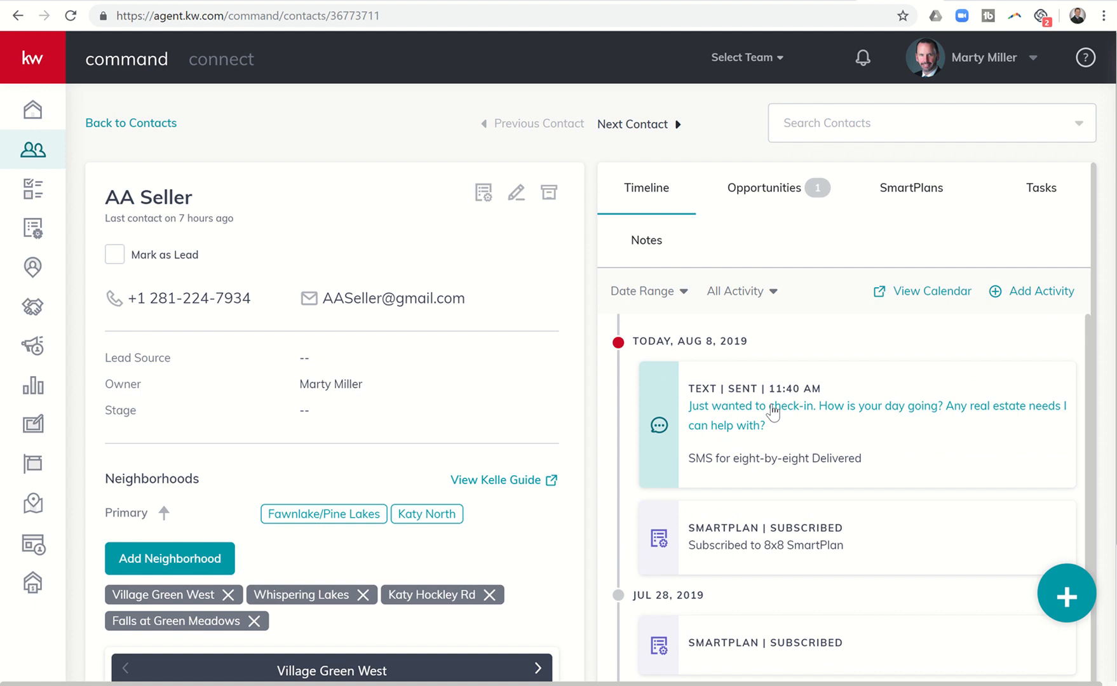
mouse_move(766, 441)
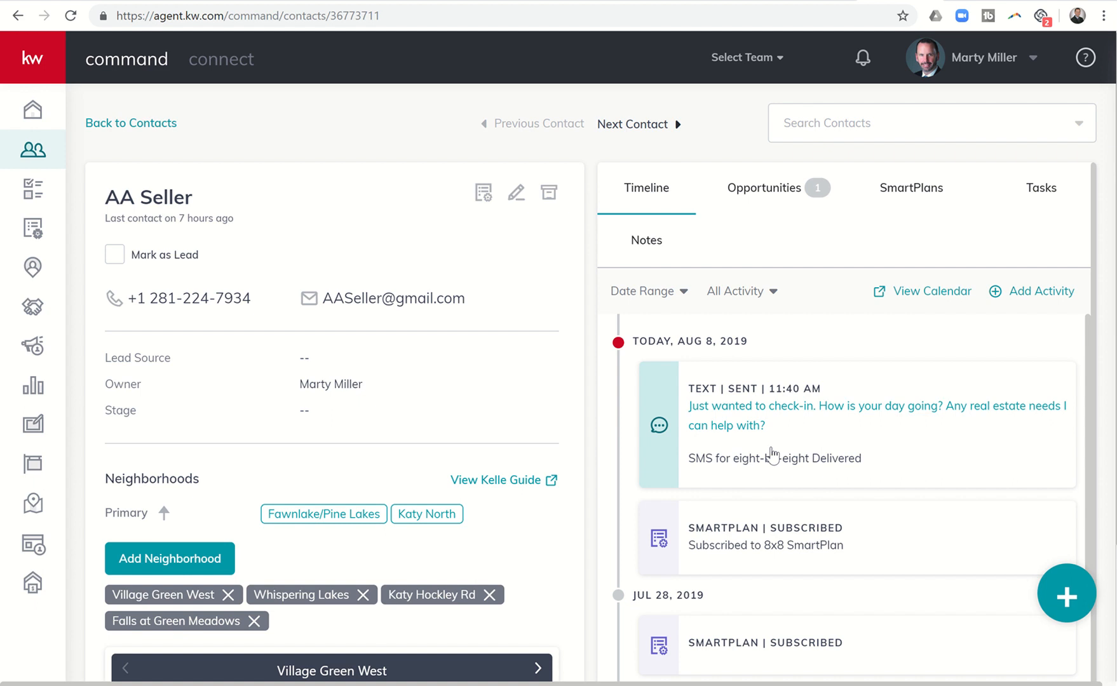
mouse_move(812, 416)
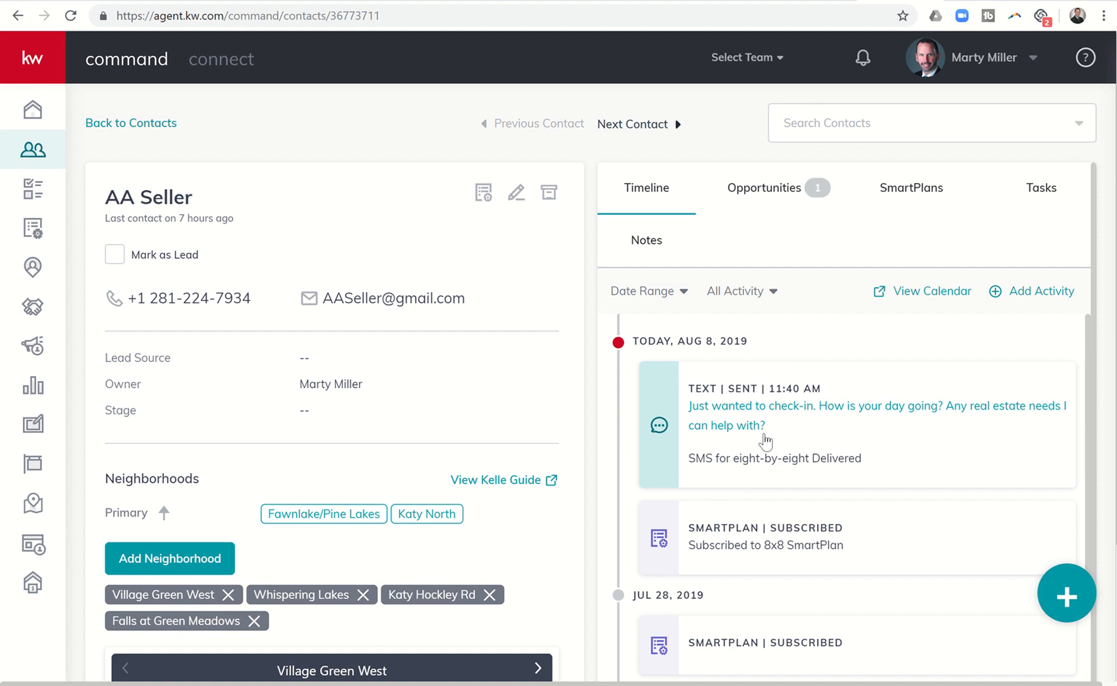
mouse_move(564, 278)
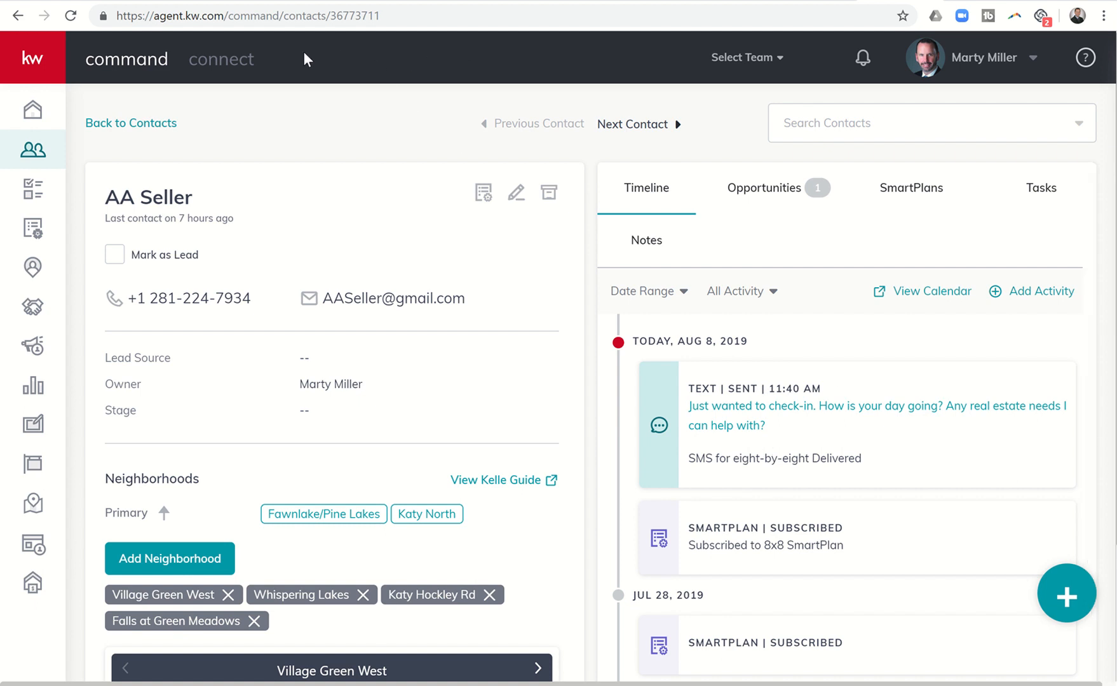
mouse_move(891, 584)
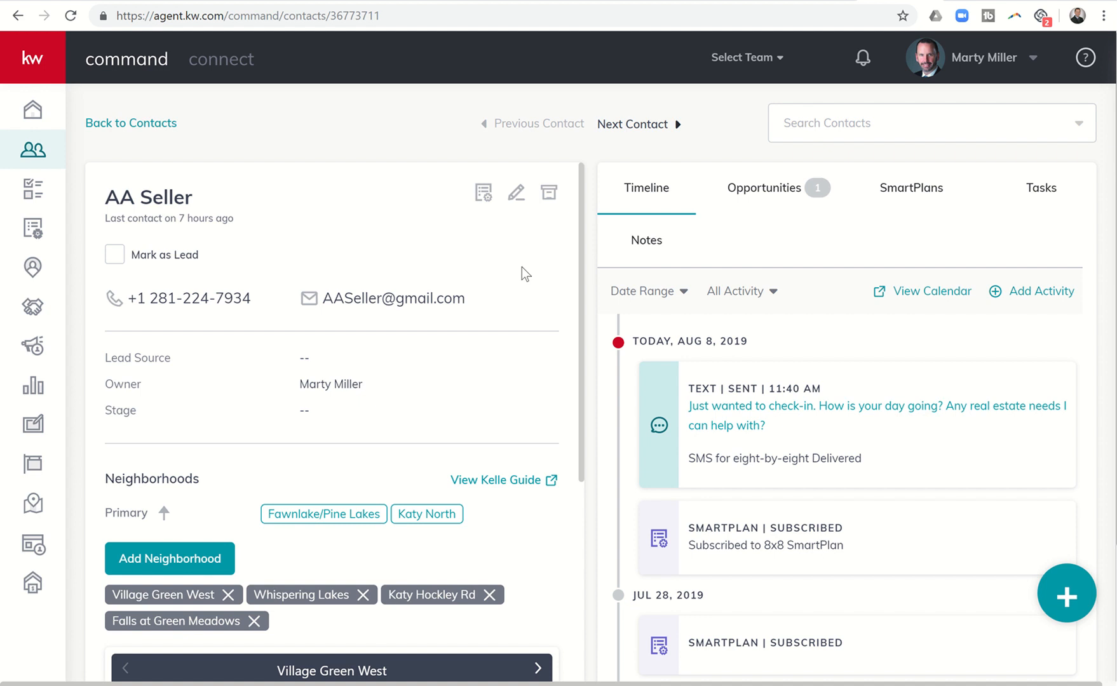
mouse_move(465, 426)
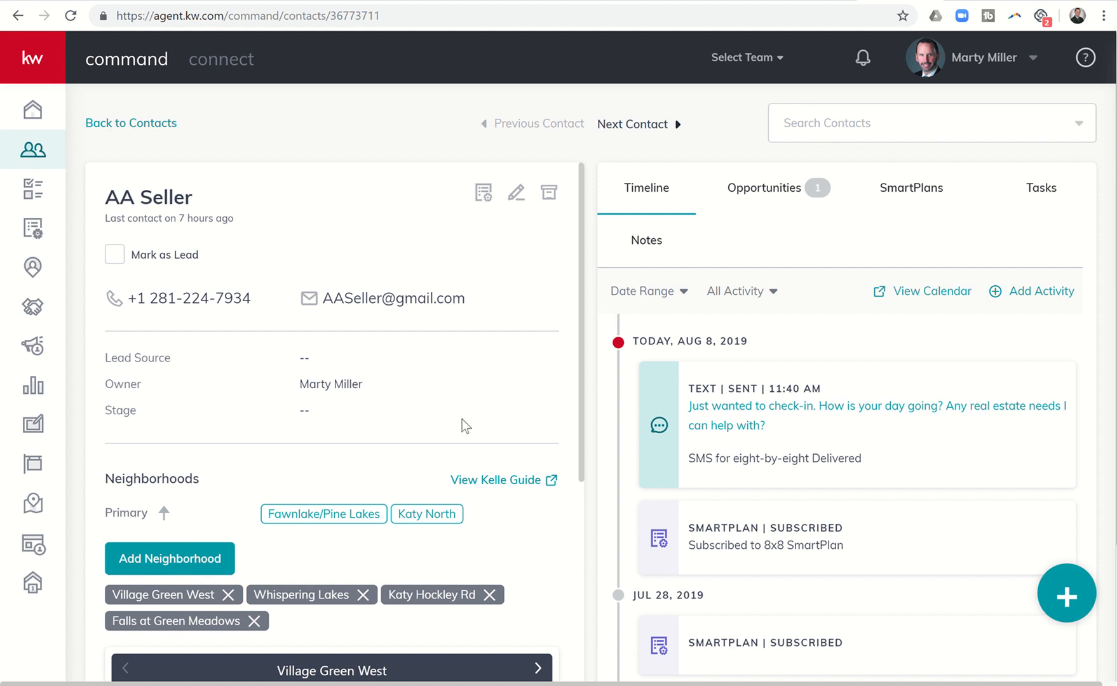
mouse_move(289, 513)
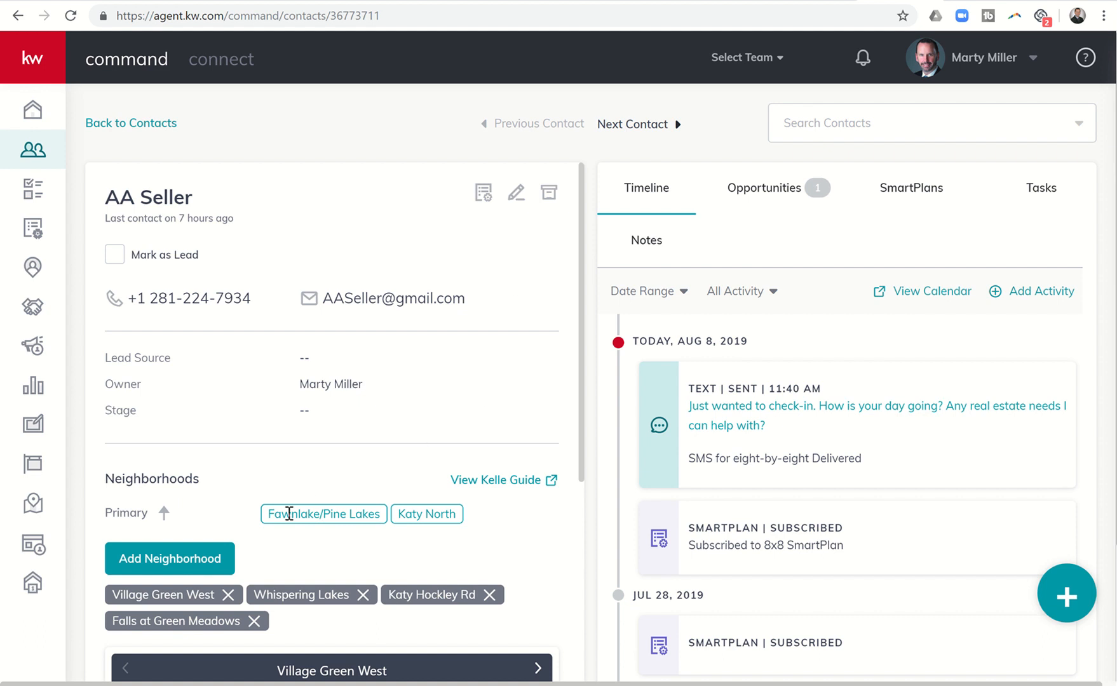